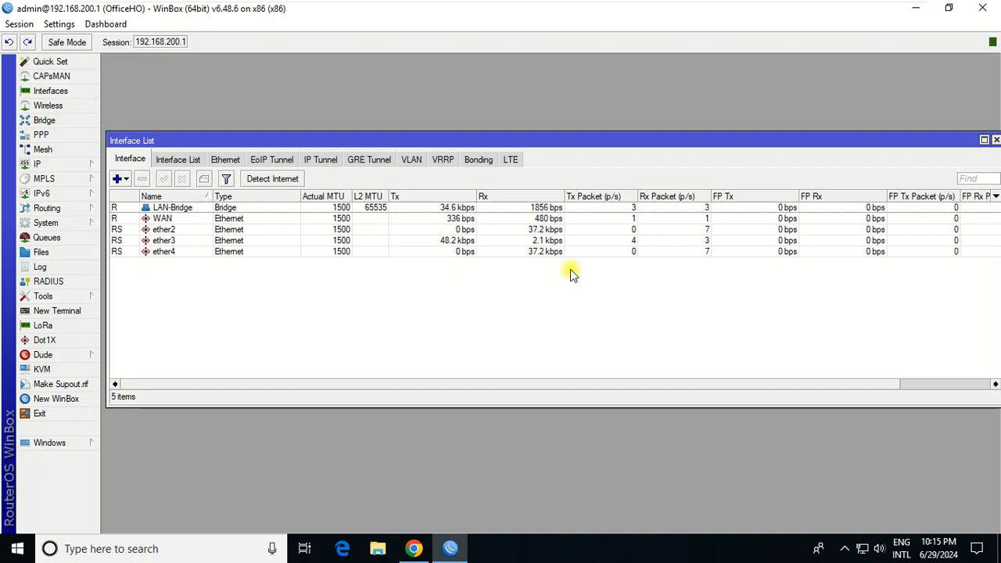
pyautogui.moveTo(612, 165)
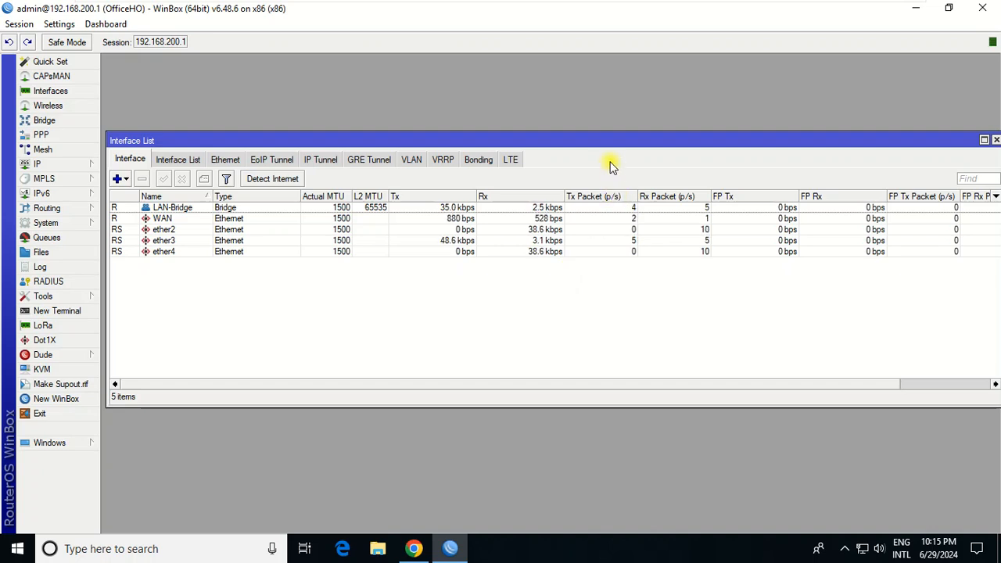
pyautogui.moveTo(444, 106)
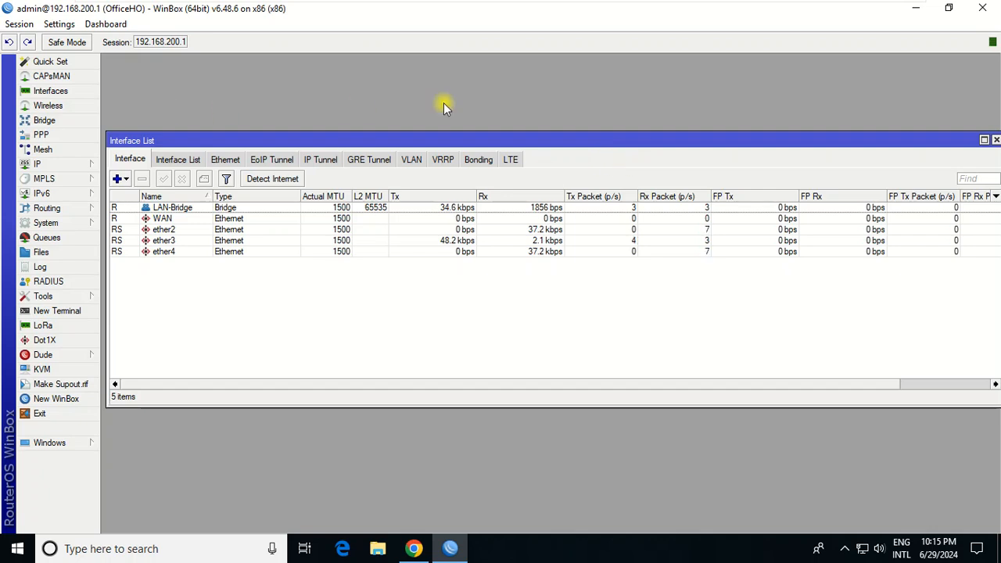
pyautogui.moveTo(469, 100)
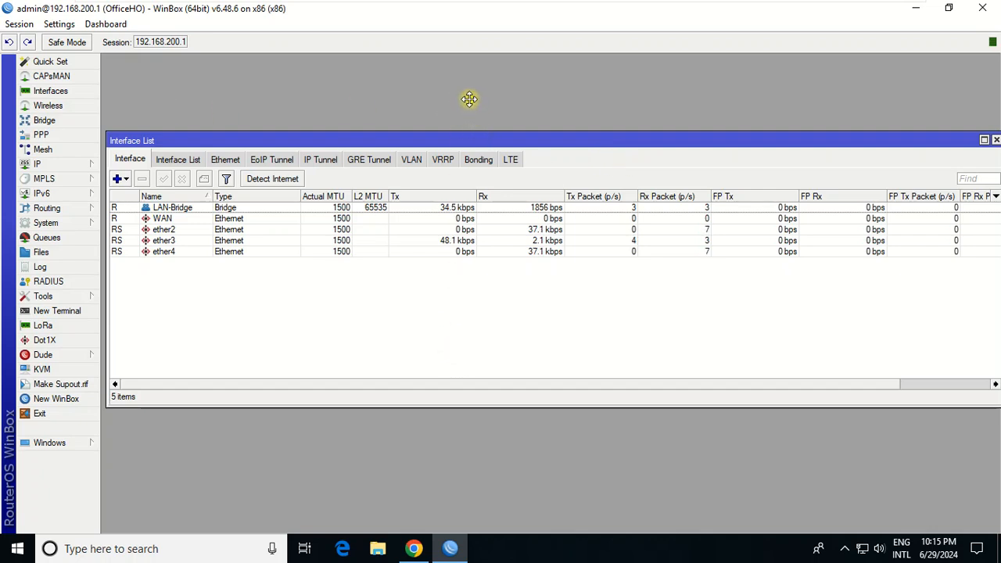
# Launch Chrome from the taskbar and start a Google search before closing it.
pyautogui.click(414, 548)
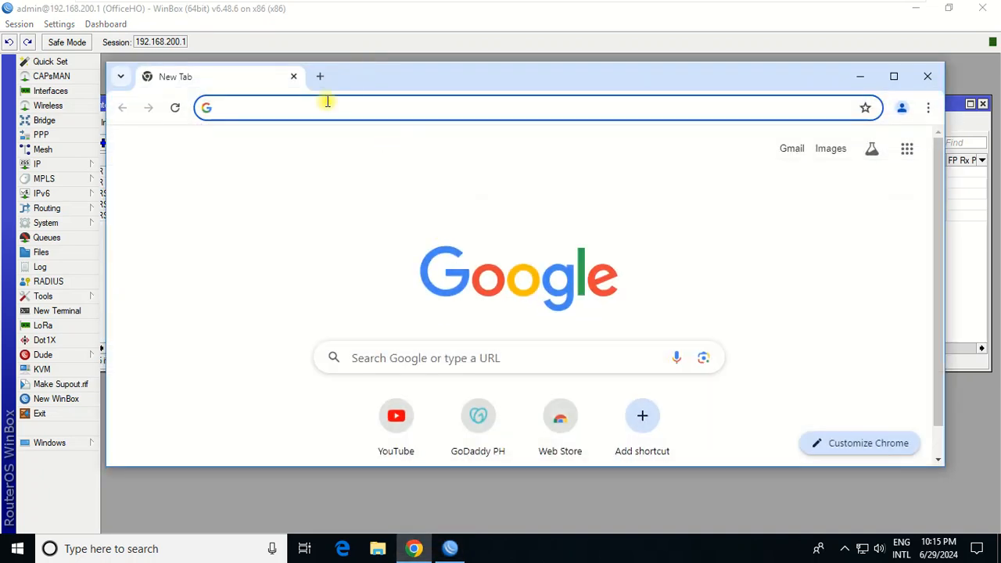
pyautogui.write('google')
pyautogui.click(161, 549)
pyautogui.write('cm')
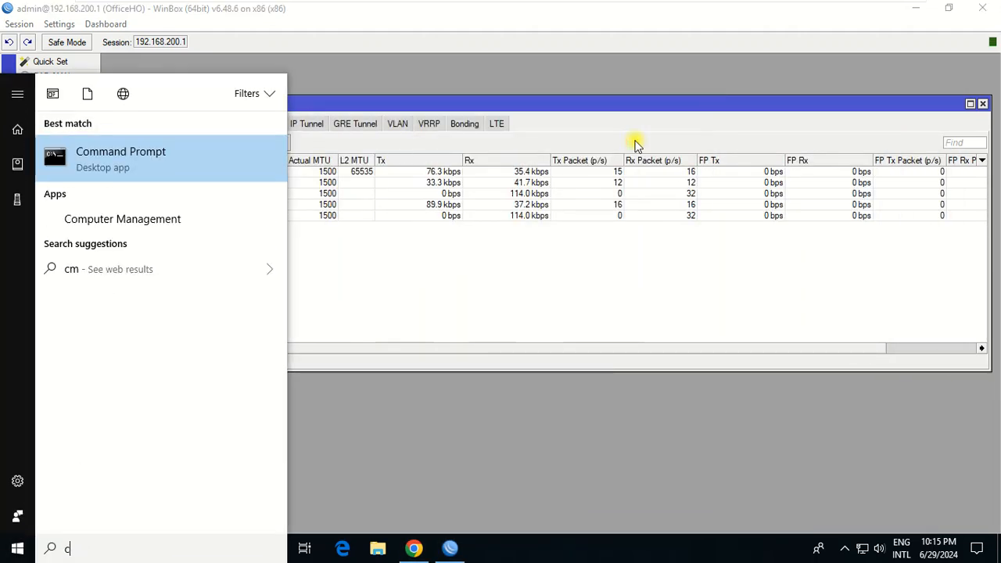
# Run ipconfig in Command Prompt, then return to WinBox's interface list.
pyautogui.click(121, 151)
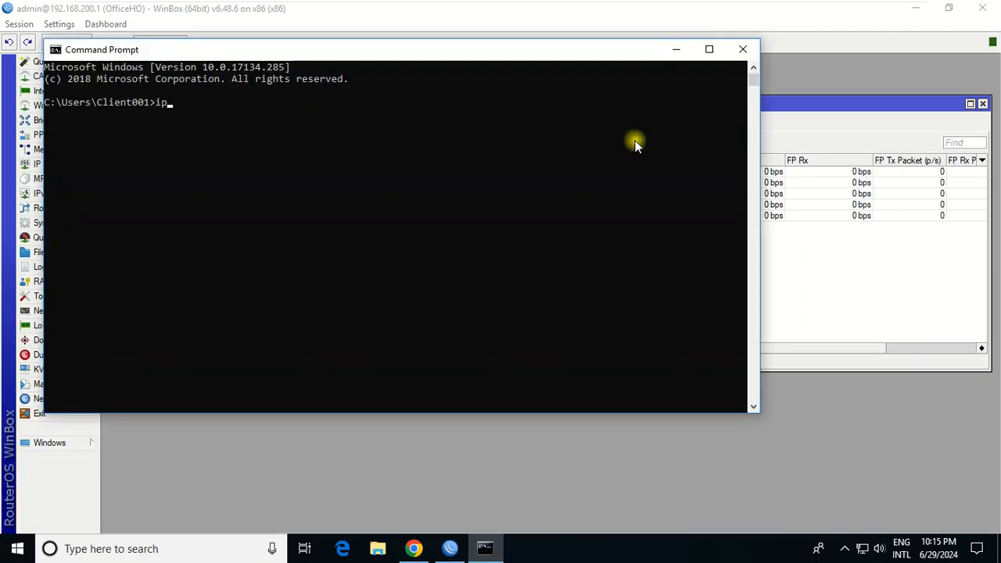
pyautogui.write('confi')
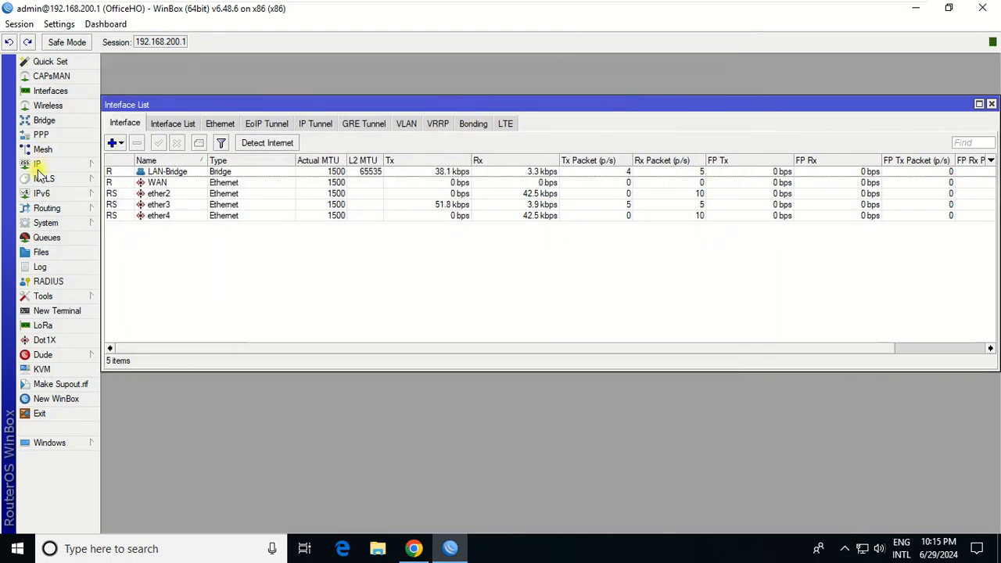
# In IP > Firewall > Address Lists, start a new entry named LAN.
pyautogui.click(37, 164)
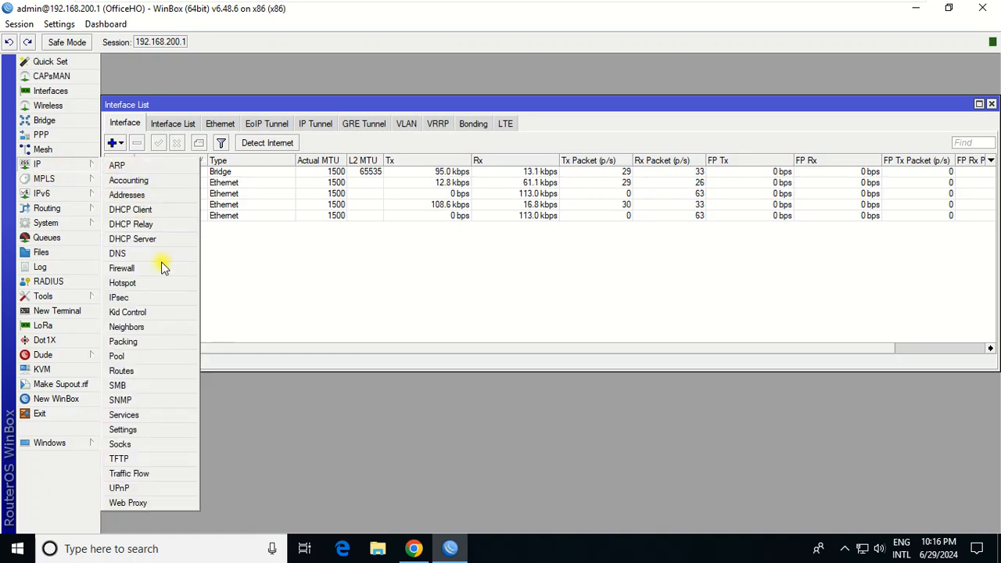
pyautogui.click(122, 269)
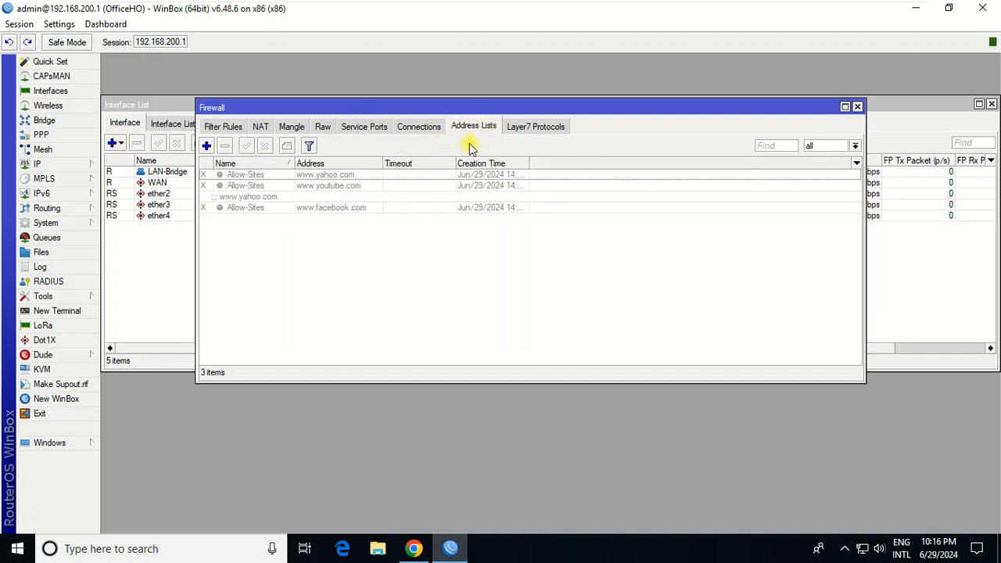
pyautogui.moveTo(451, 153)
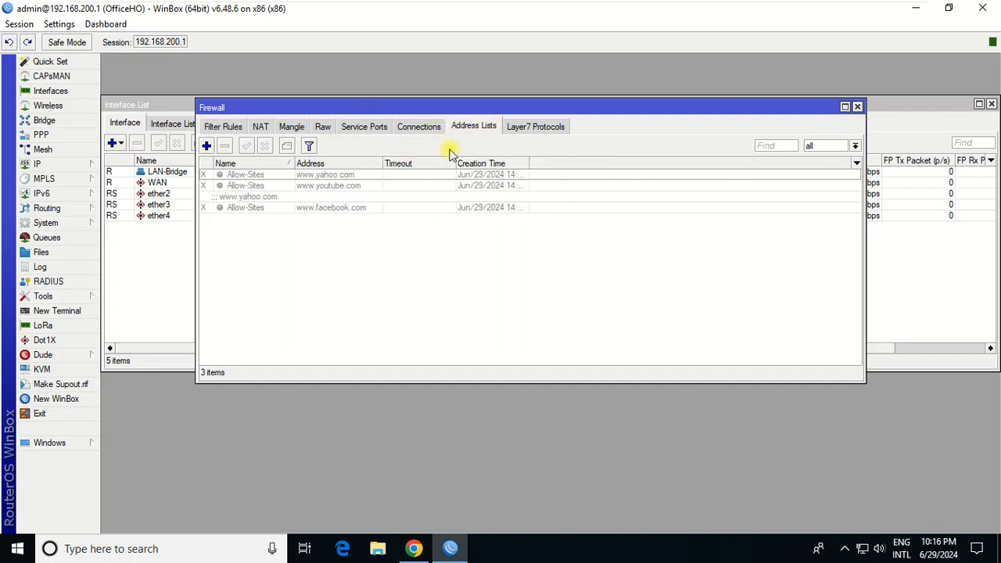
pyautogui.click(207, 145)
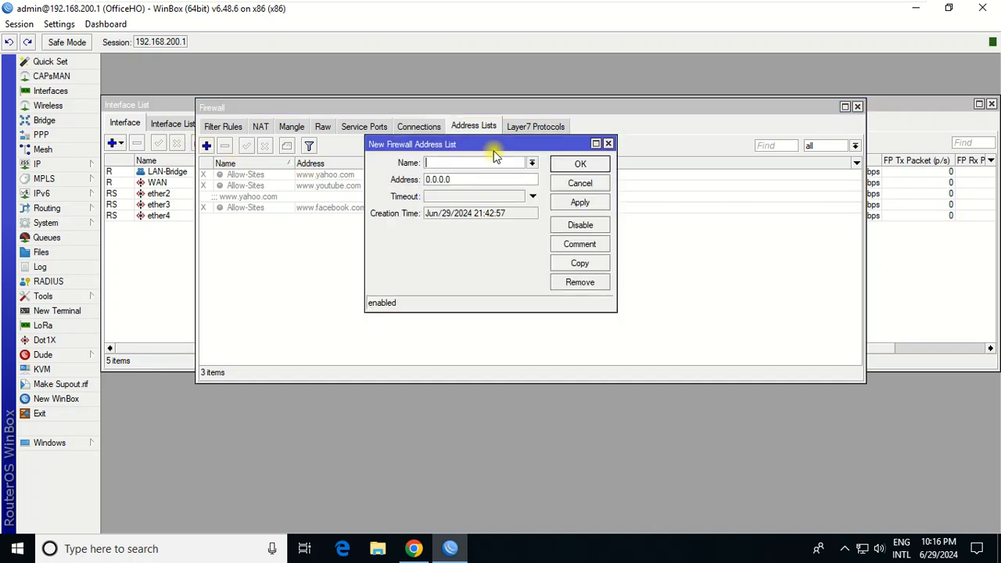
pyautogui.write('LAN')
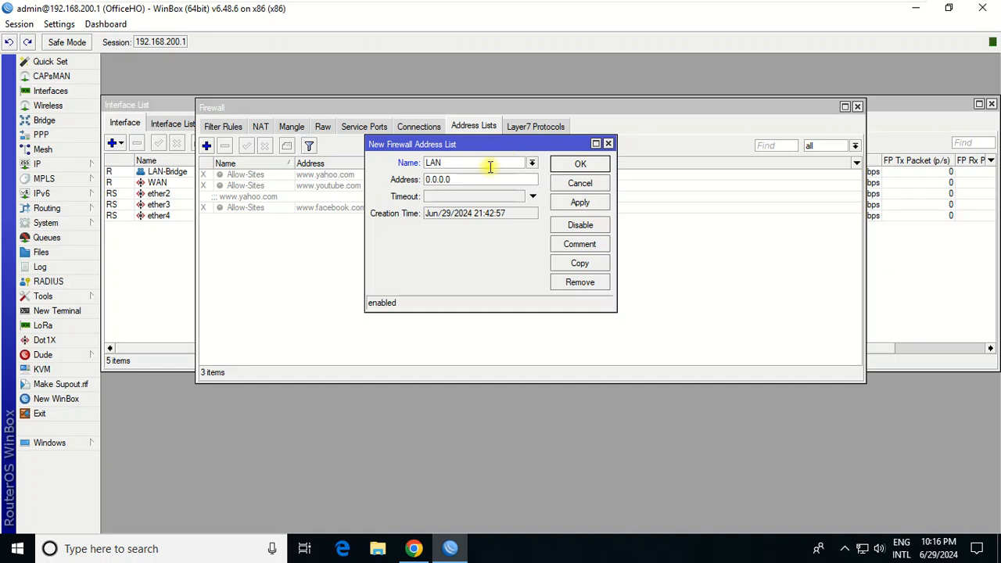
# Set the LAN address to the range 192.168.200.110-192.168.200.x and save the entry.
pyautogui.write('192.168.200.0')
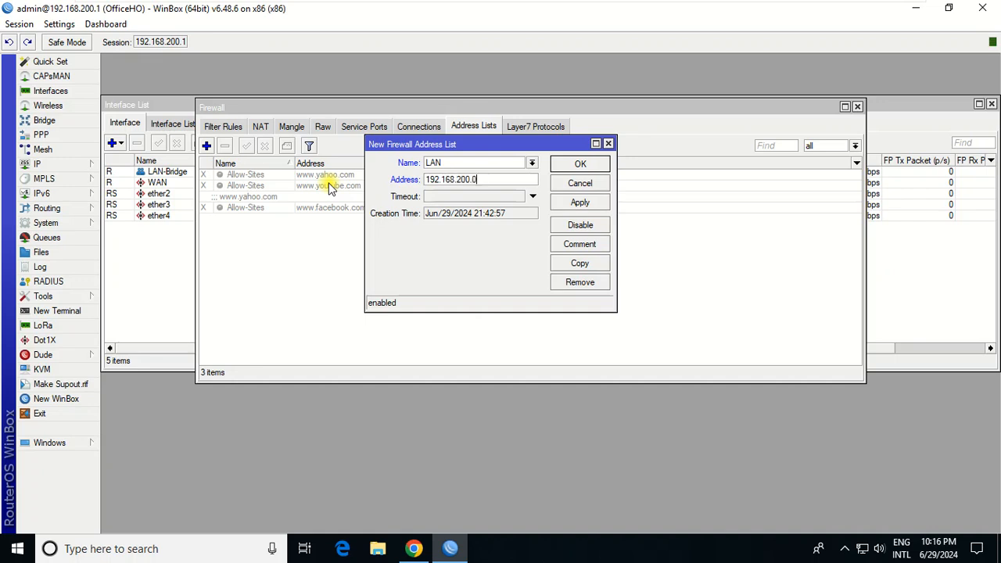
pyautogui.write('/24')
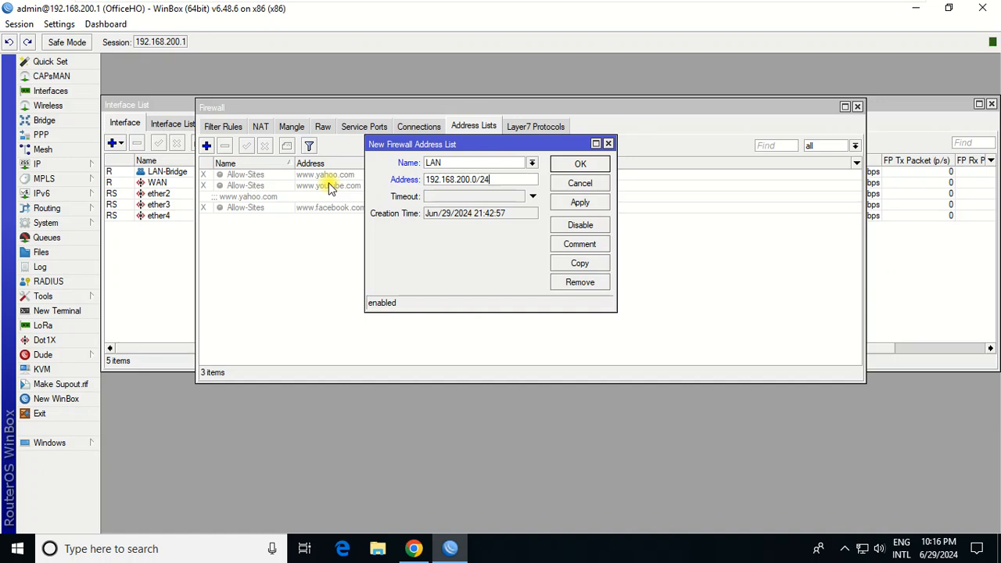
pyautogui.press('BackSpace')
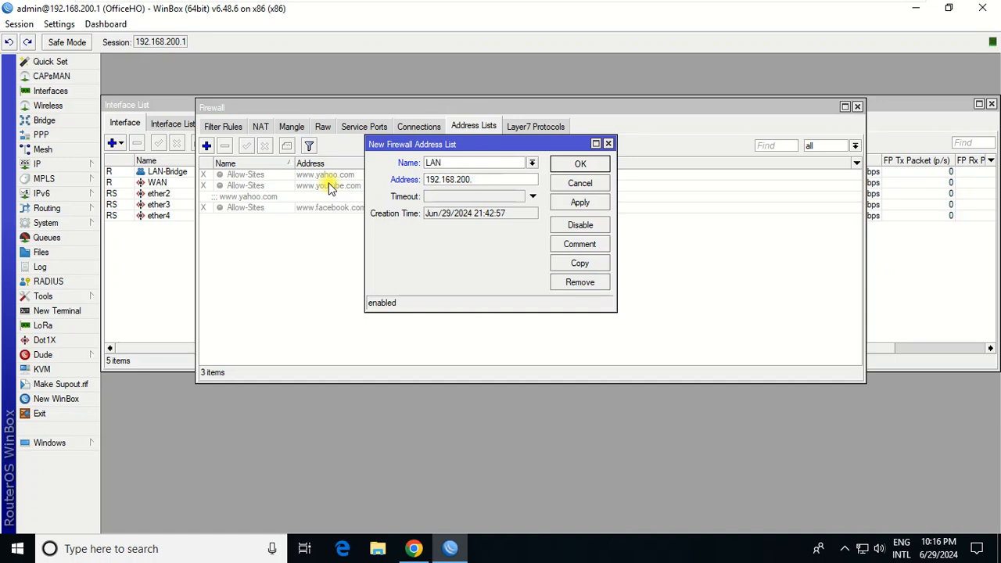
pyautogui.write('1')
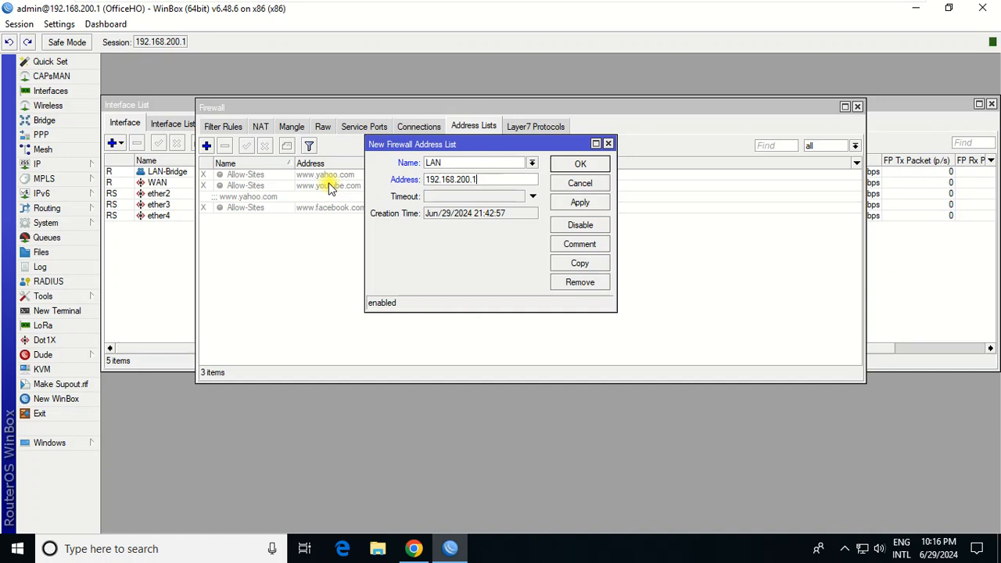
pyautogui.write('00')
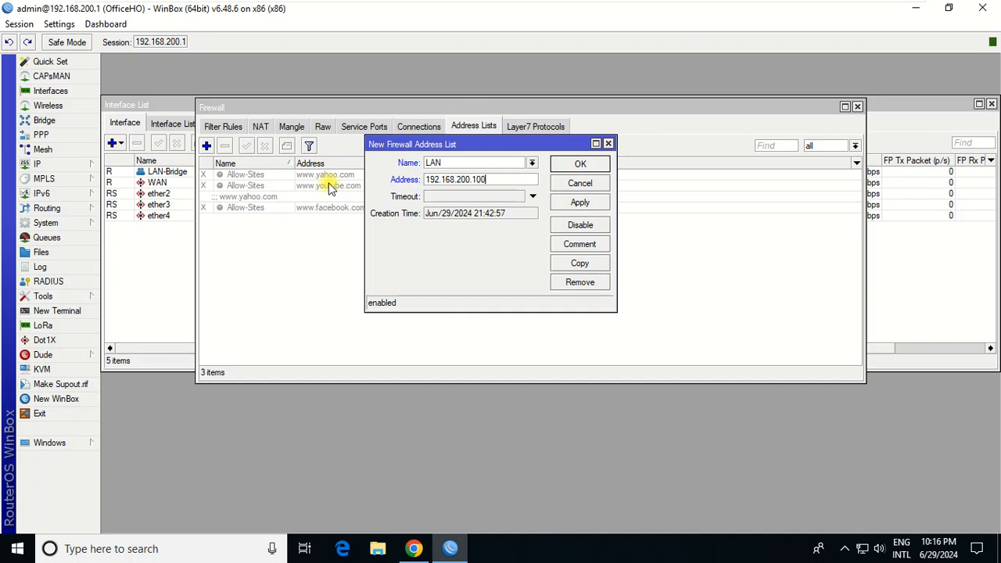
pyautogui.press('BackSpace')
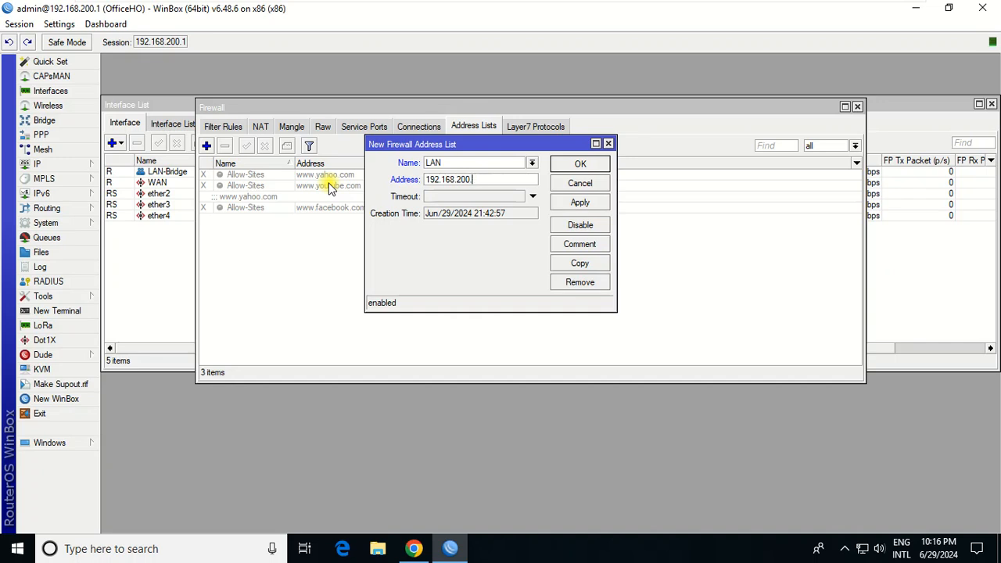
pyautogui.write('110-')
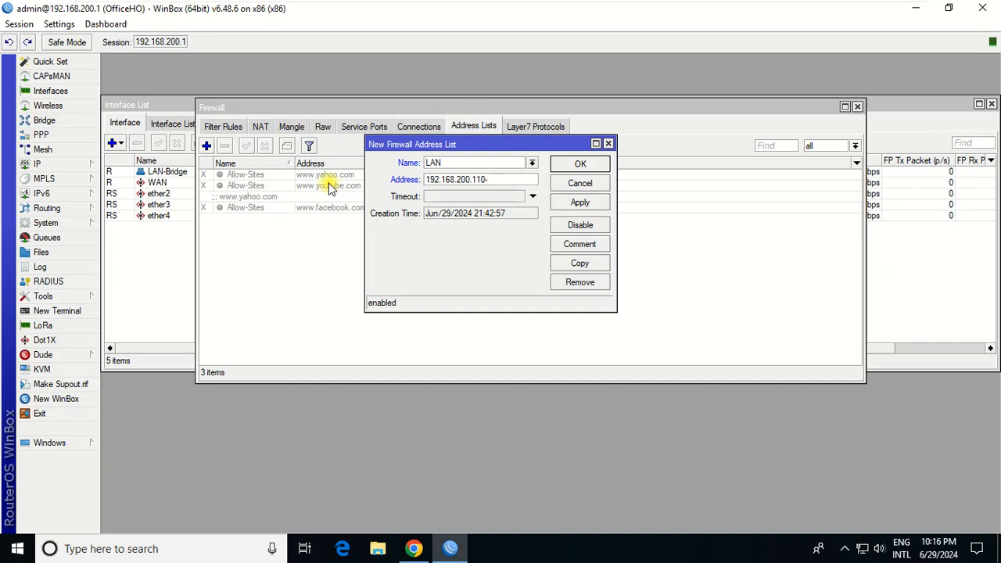
pyautogui.write('192.168')
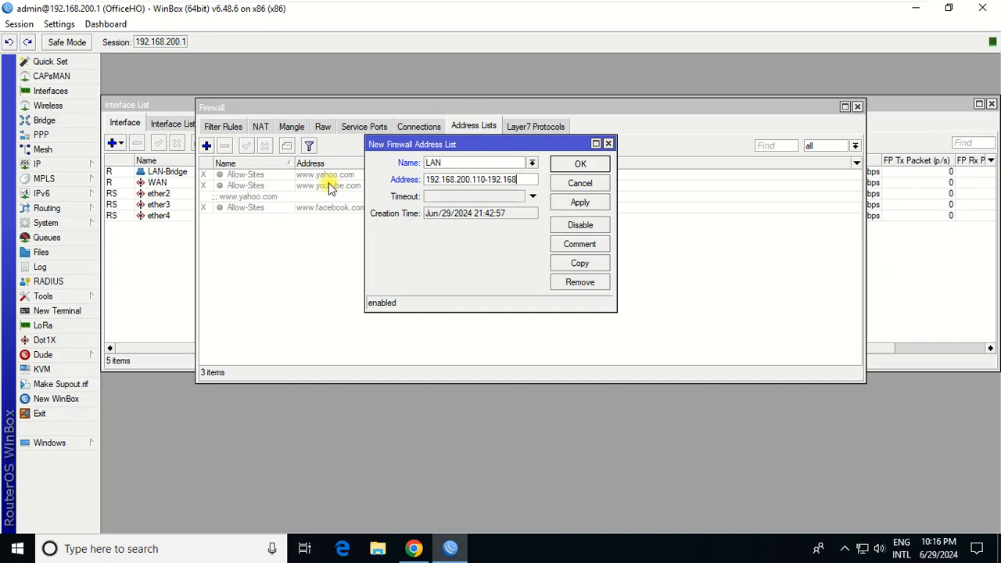
pyautogui.write('200.25')
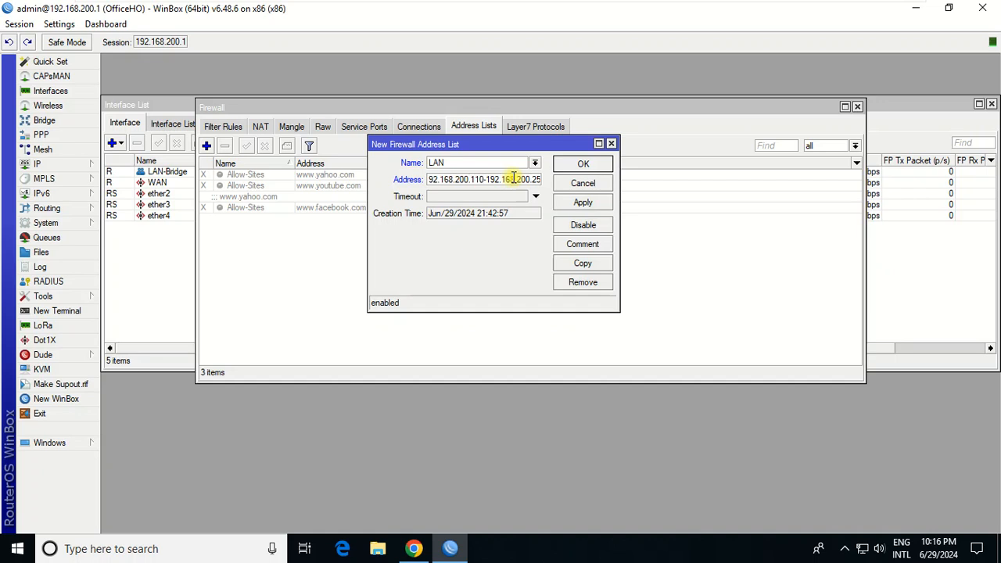
pyautogui.click(582, 202)
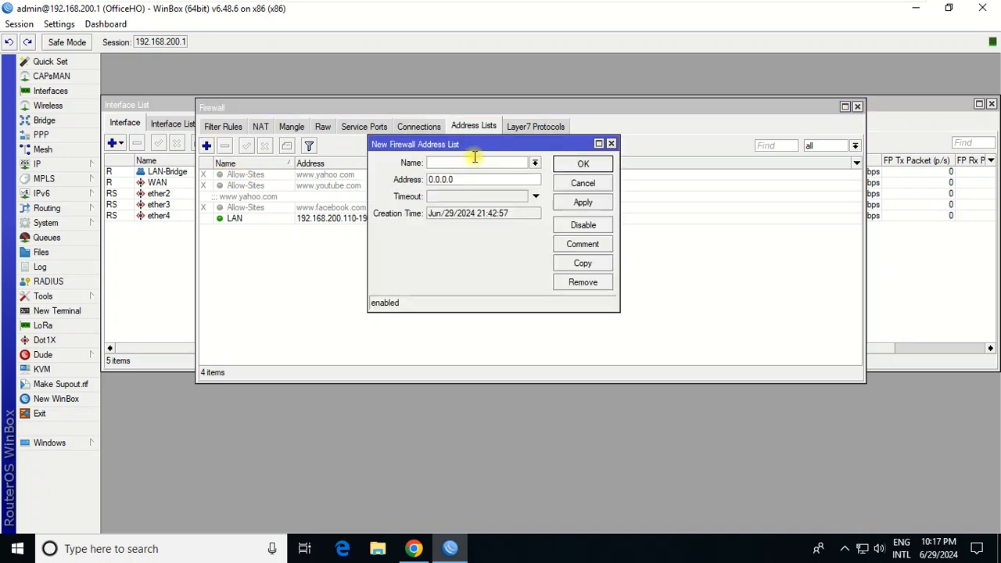
pyautogui.write('Block-Sites')
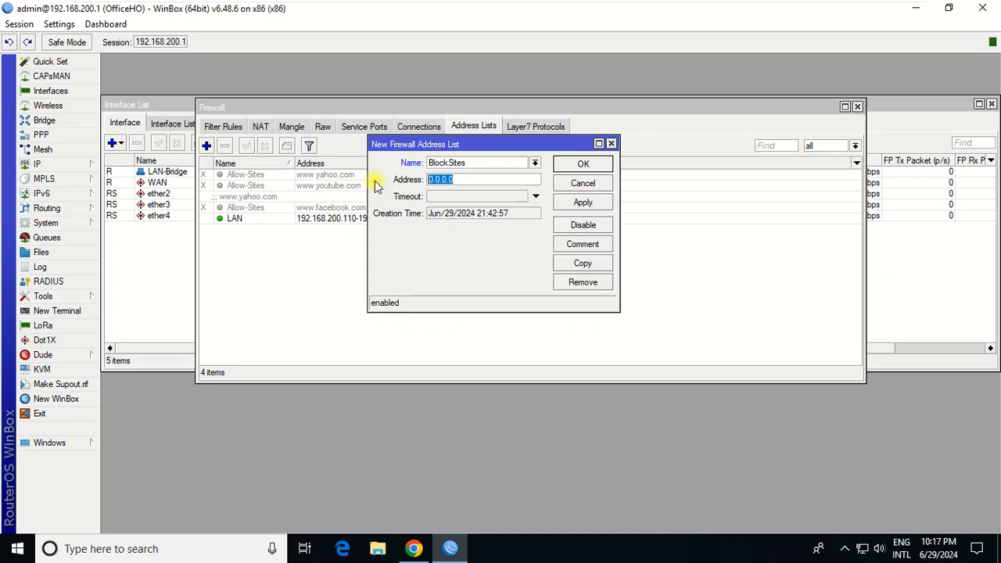
pyautogui.write('www.')
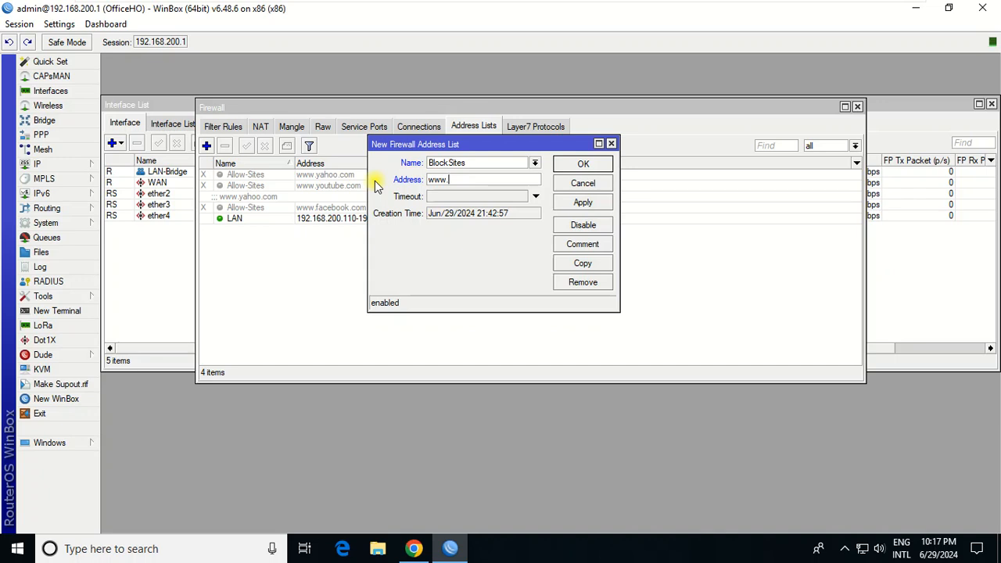
pyautogui.write('goaddy.com')
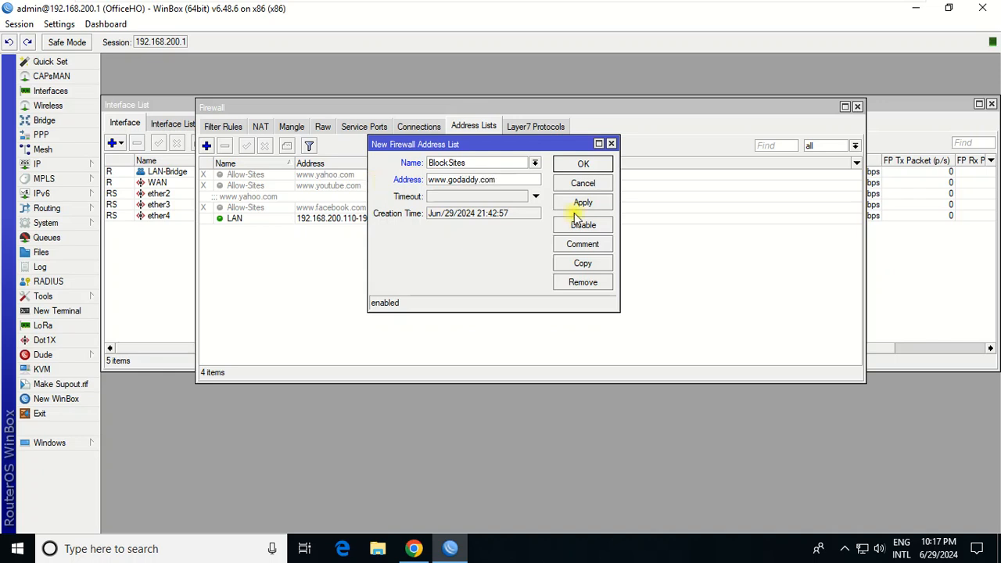
pyautogui.click(582, 204)
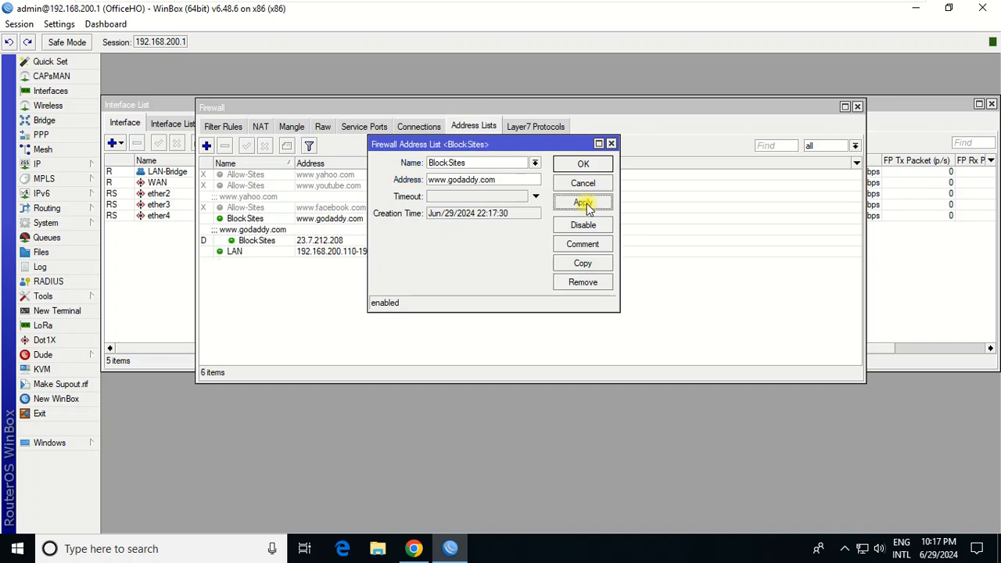
pyautogui.click(582, 164)
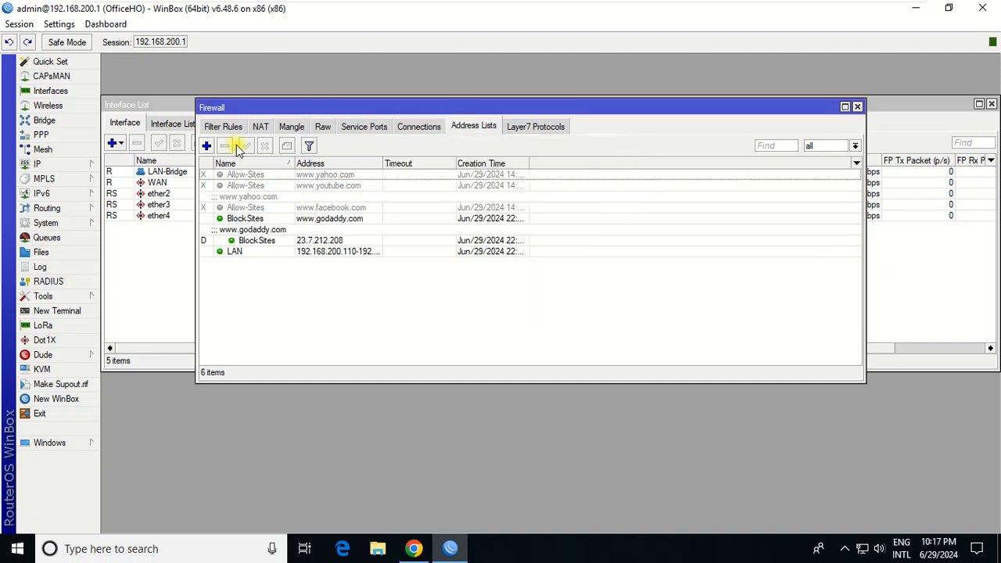
# Start a new forward filter rule with Src. Address List set to LAN.
pyautogui.click(222, 125)
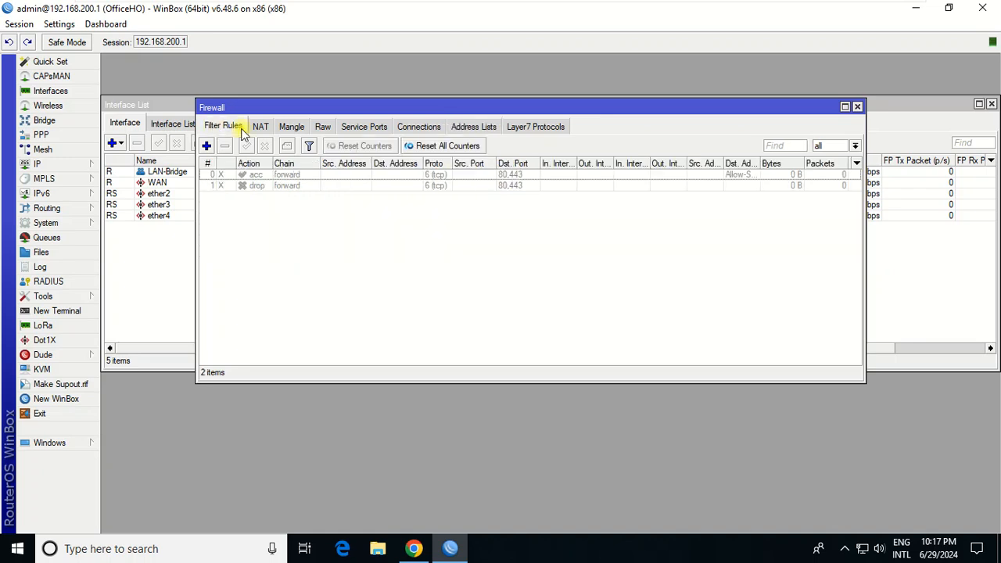
pyautogui.click(207, 145)
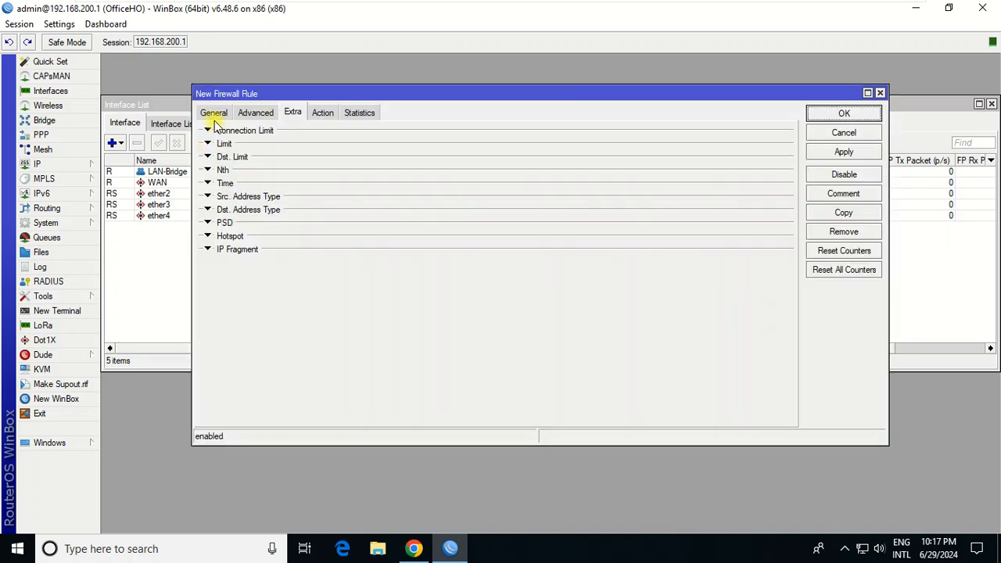
pyautogui.click(213, 113)
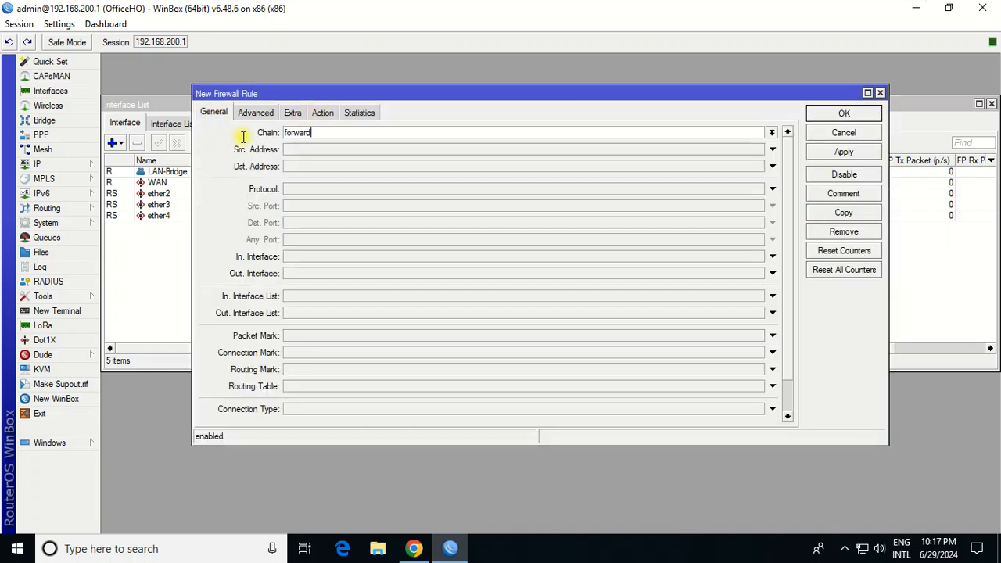
pyautogui.click(255, 113)
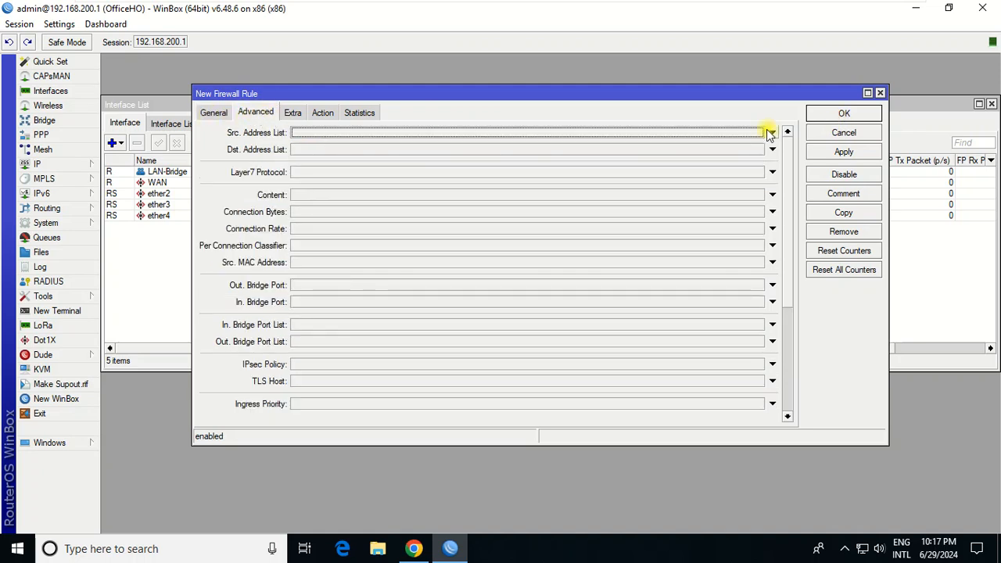
pyautogui.click(771, 132)
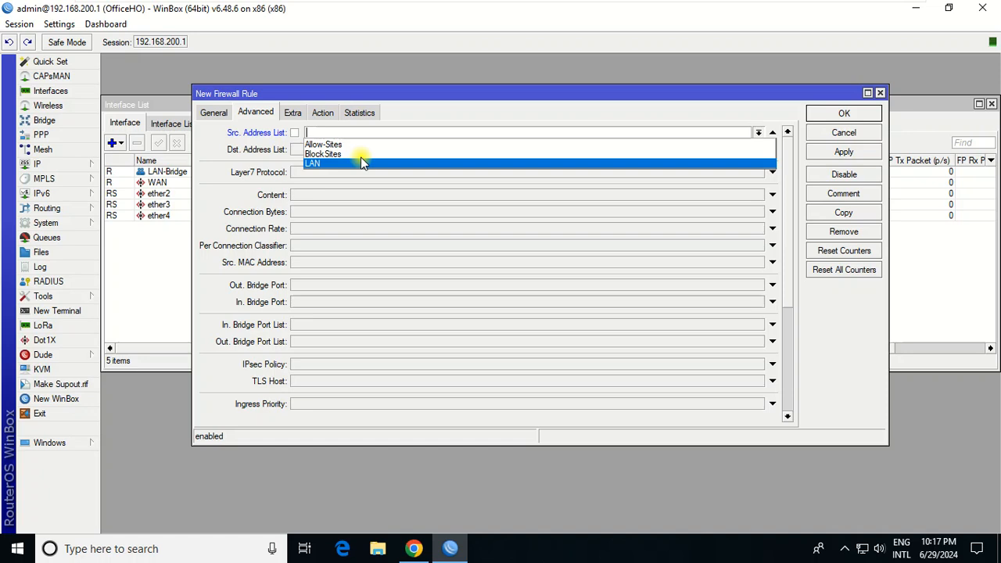
pyautogui.click(312, 162)
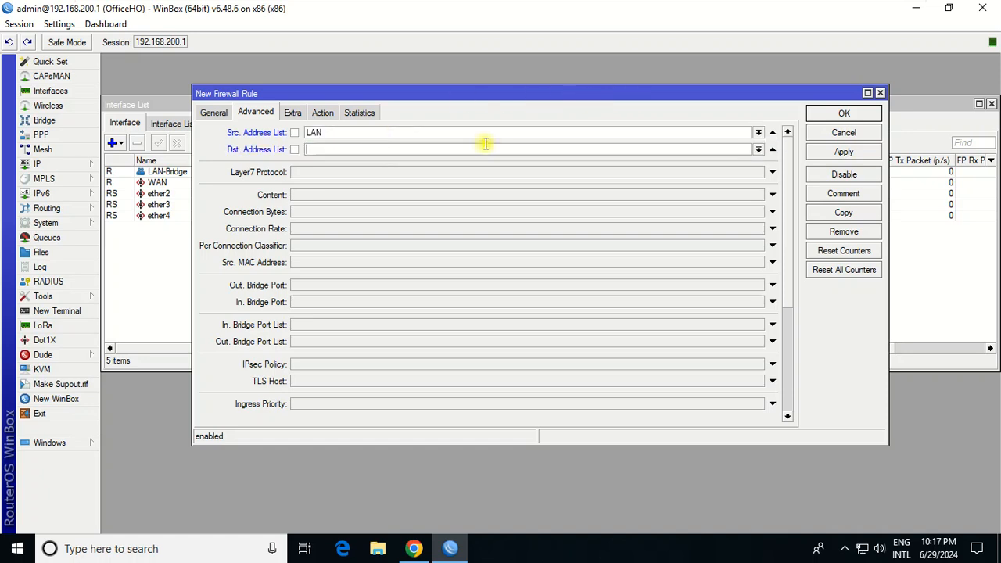
# Set Dst. Address List to Block-Sites, Action to drop, and apply the rule.
pyautogui.click(758, 150)
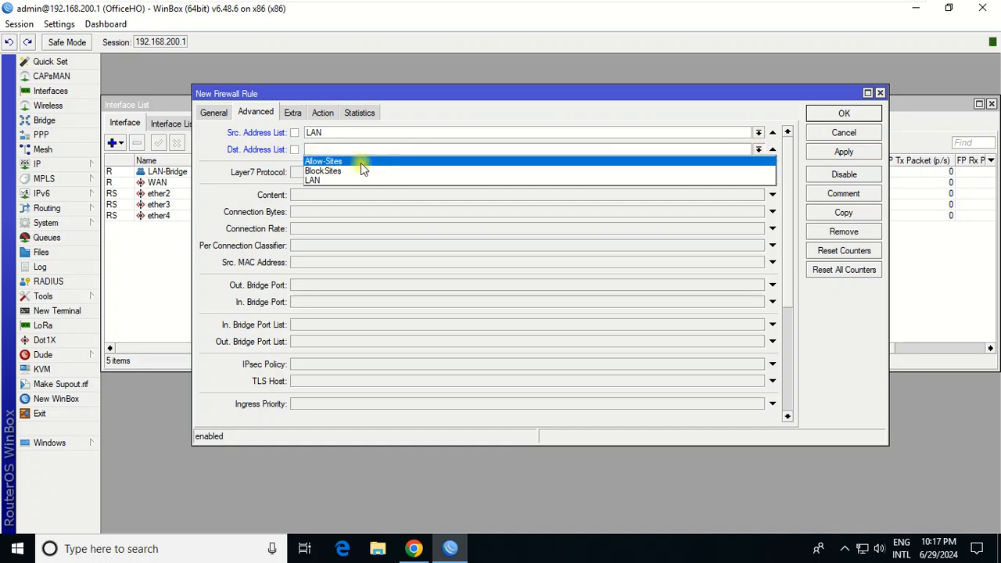
pyautogui.click(322, 171)
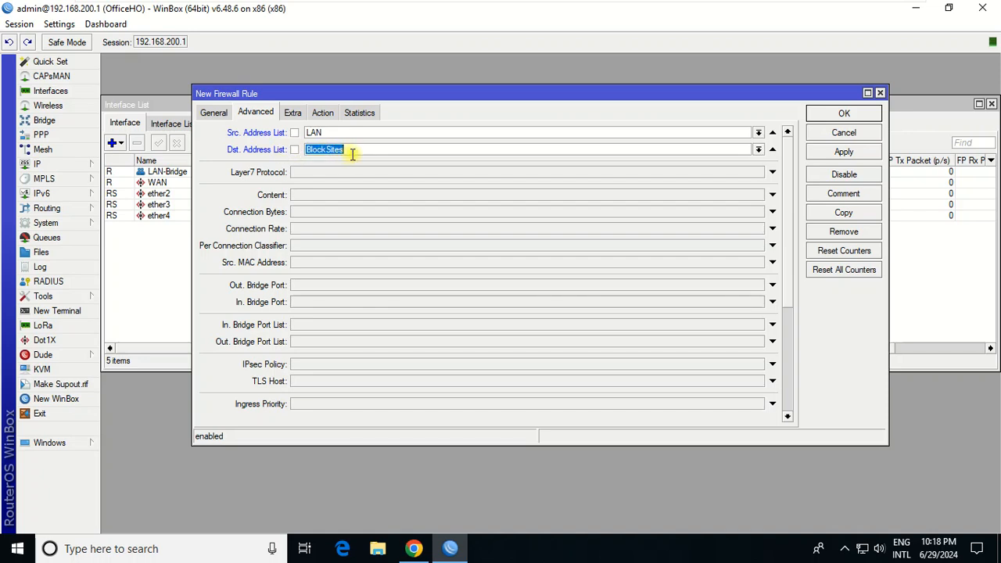
pyautogui.click(323, 113)
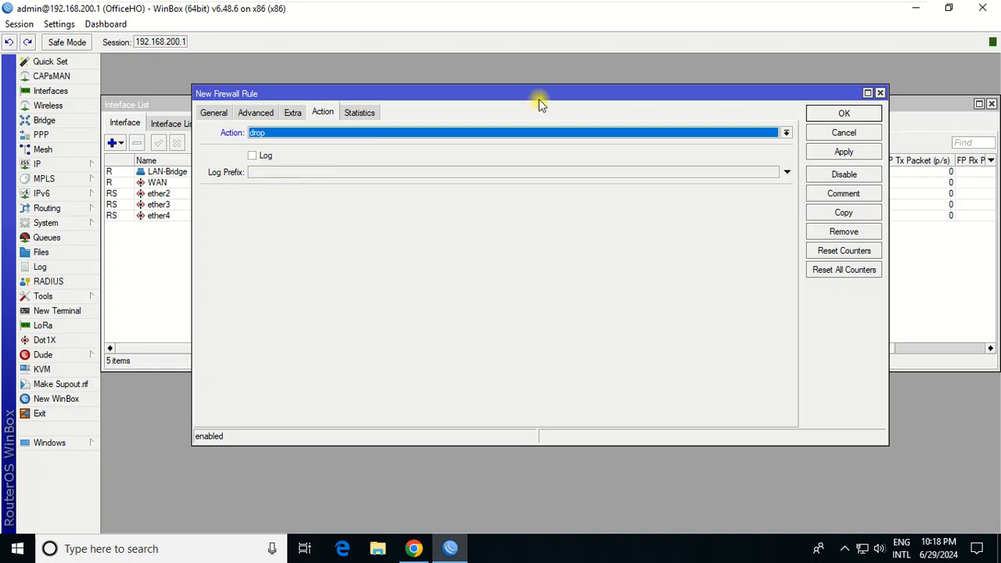
pyautogui.click(843, 152)
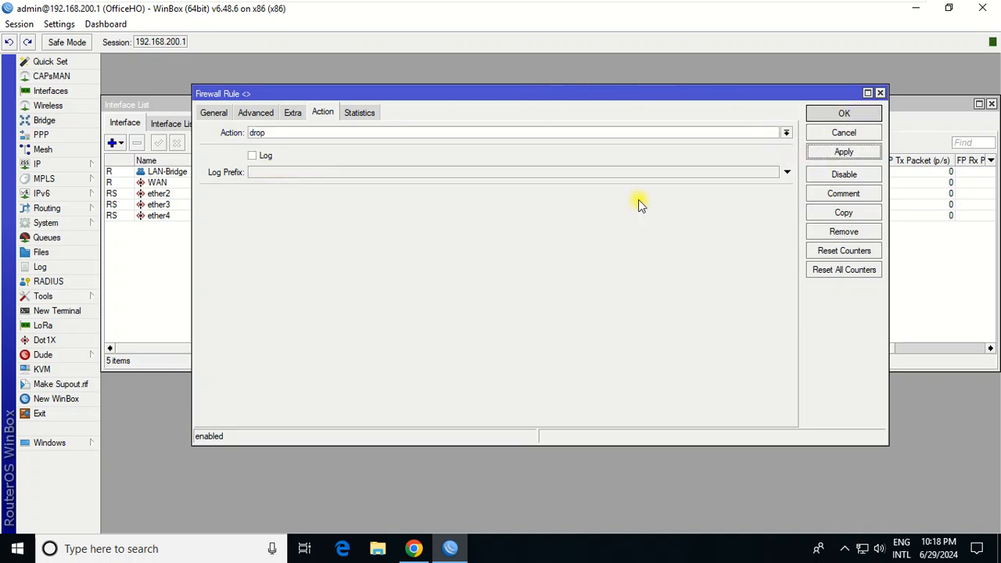
# In Chrome, load youtube.com and godaddy.com in new tabs.
pyautogui.click(845, 113)
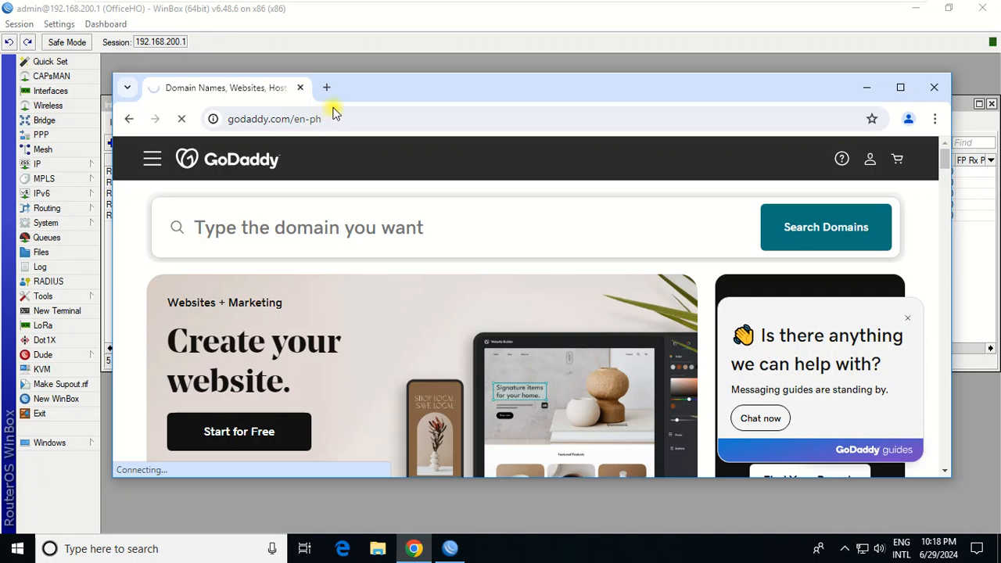
pyautogui.click(274, 107)
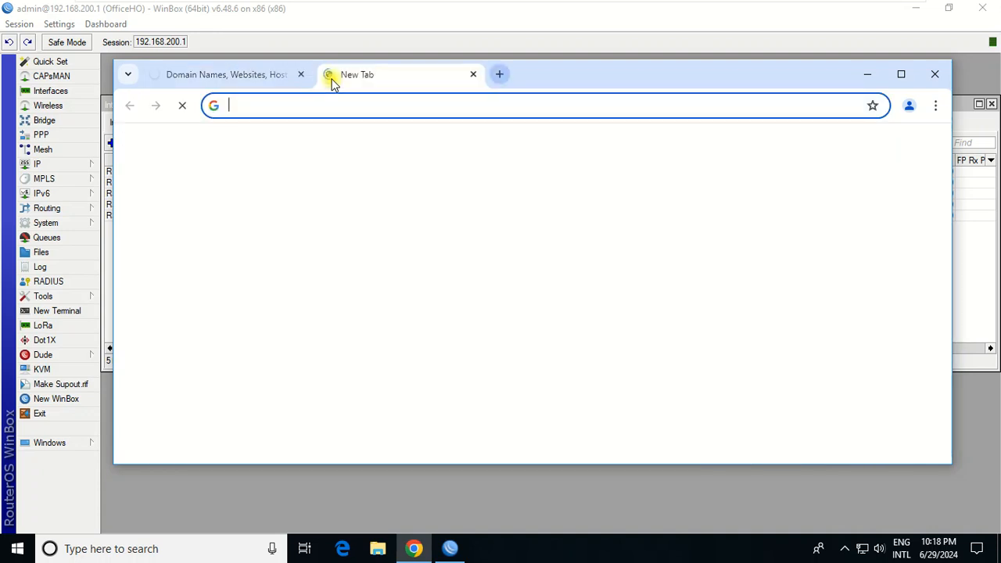
pyautogui.write('youtube.com')
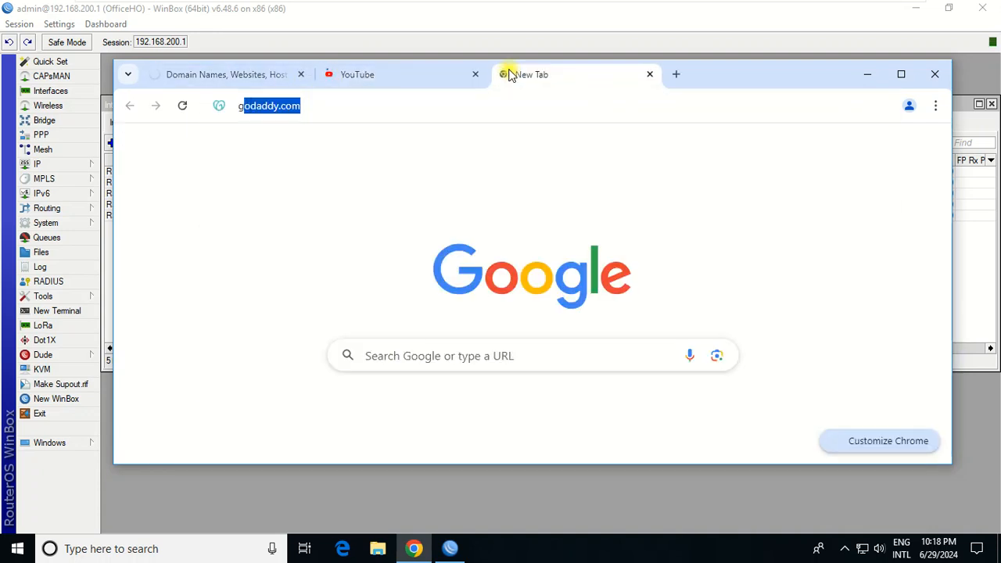
pyautogui.write('gooog')
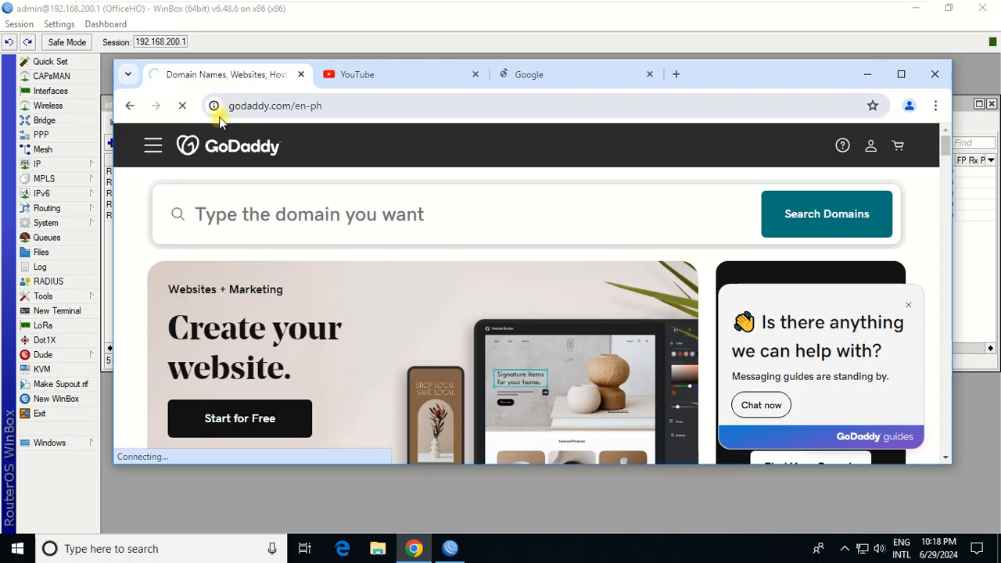
# Close the old GoDaddy tab and confirm godaddy.com now fails to load.
pyautogui.click(301, 75)
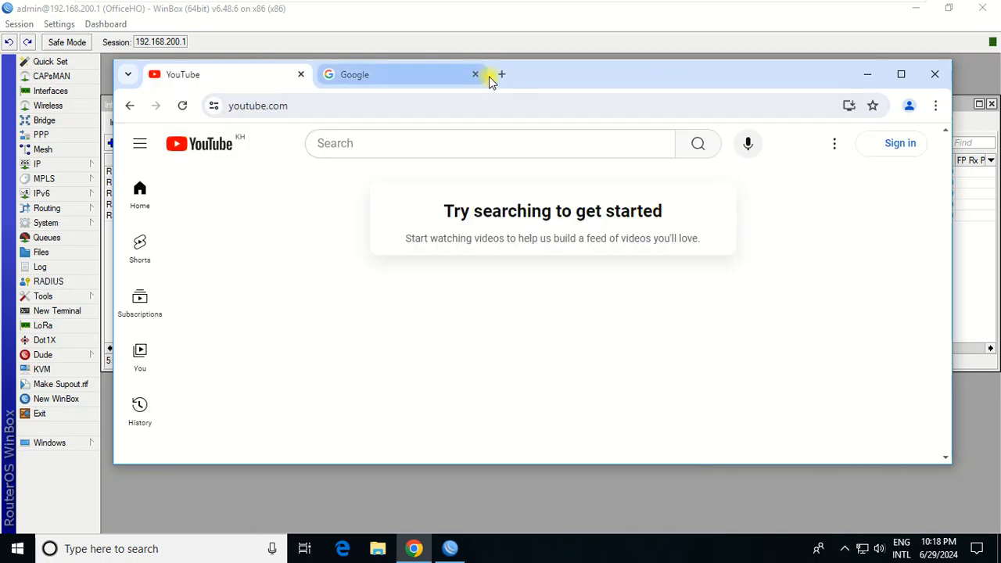
pyautogui.click(500, 75)
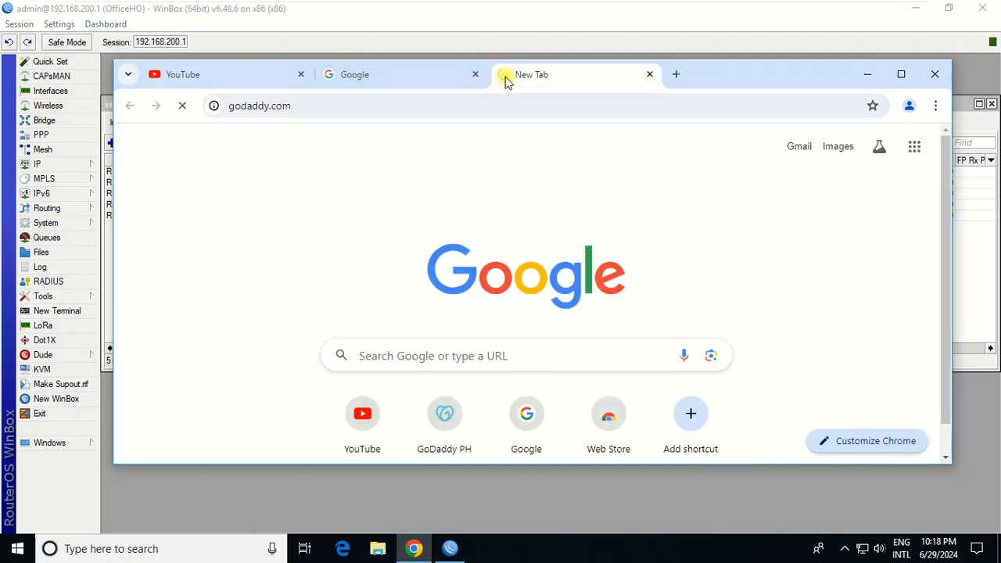
pyautogui.click(183, 75)
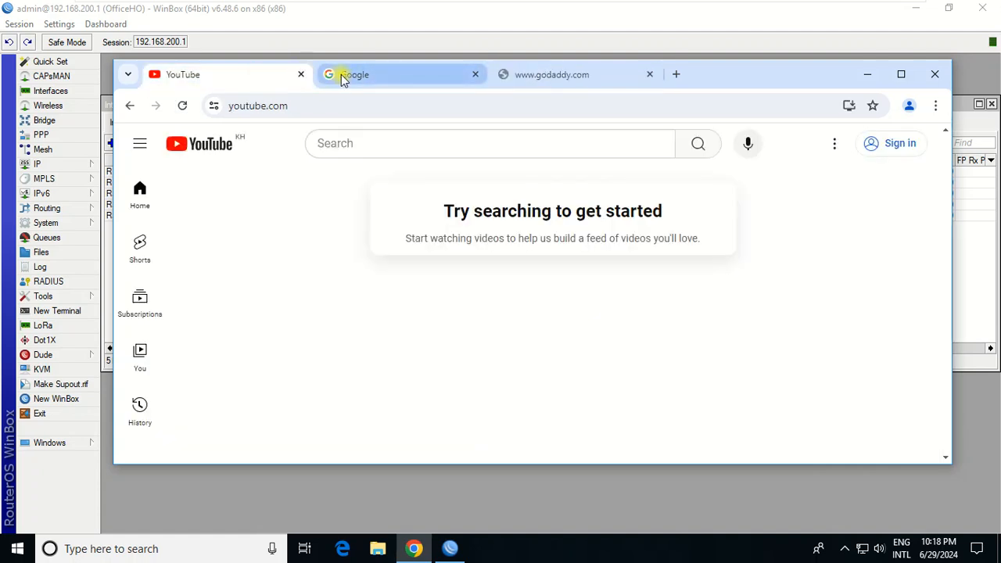
pyautogui.click(551, 75)
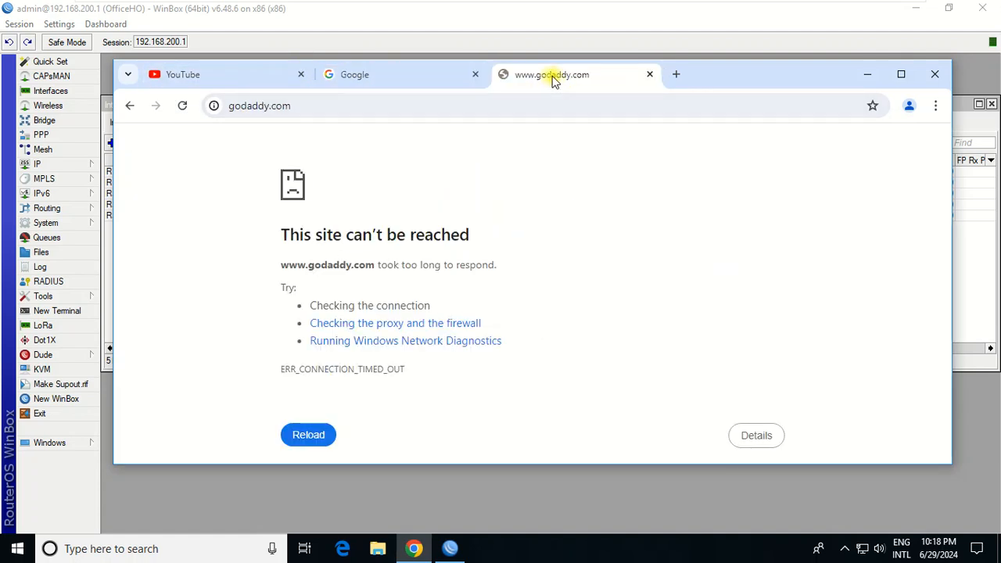
pyautogui.moveTo(608, 144)
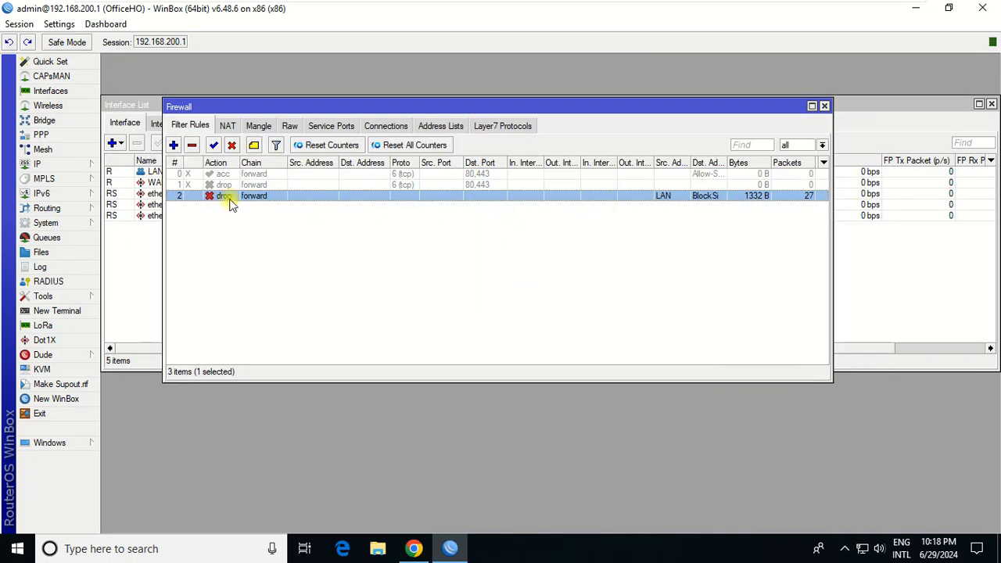
pyautogui.click(442, 125)
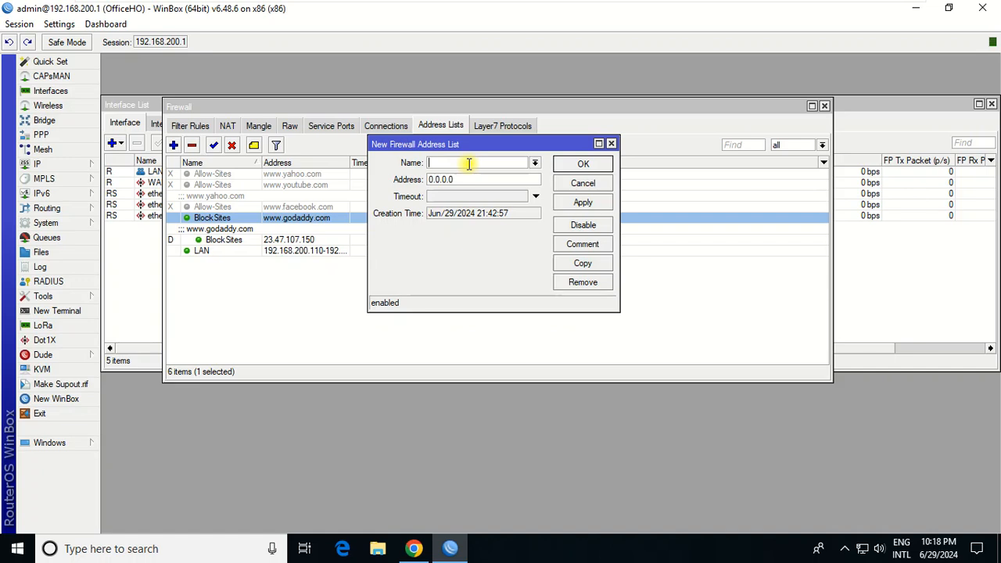
pyautogui.write('BlockSites')
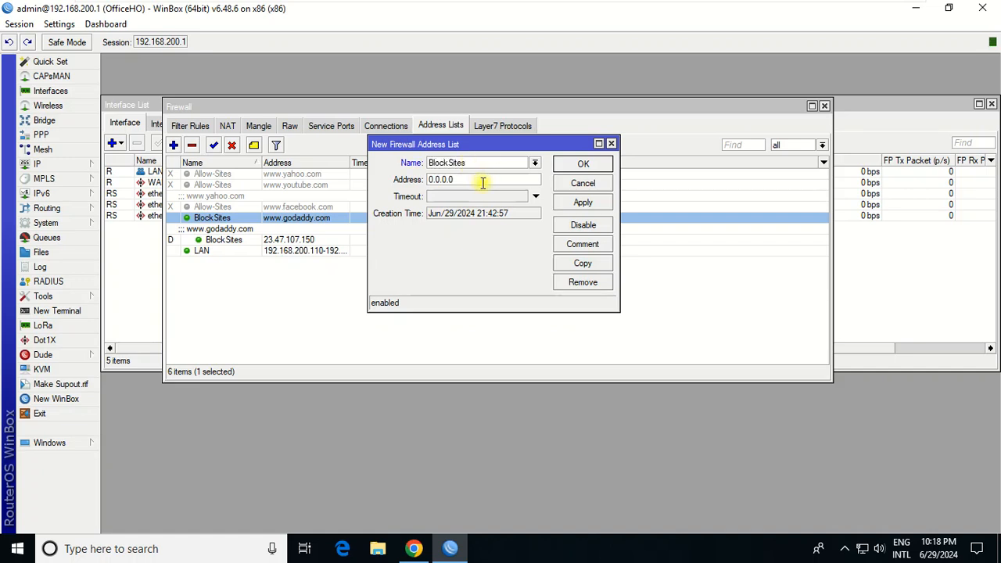
pyautogui.write('yahoo.')
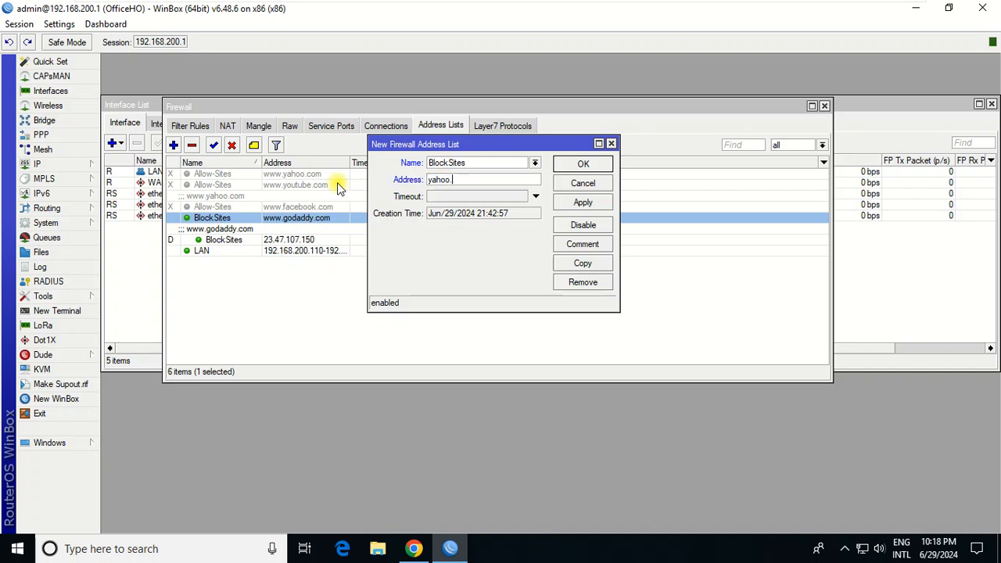
pyautogui.write('www')
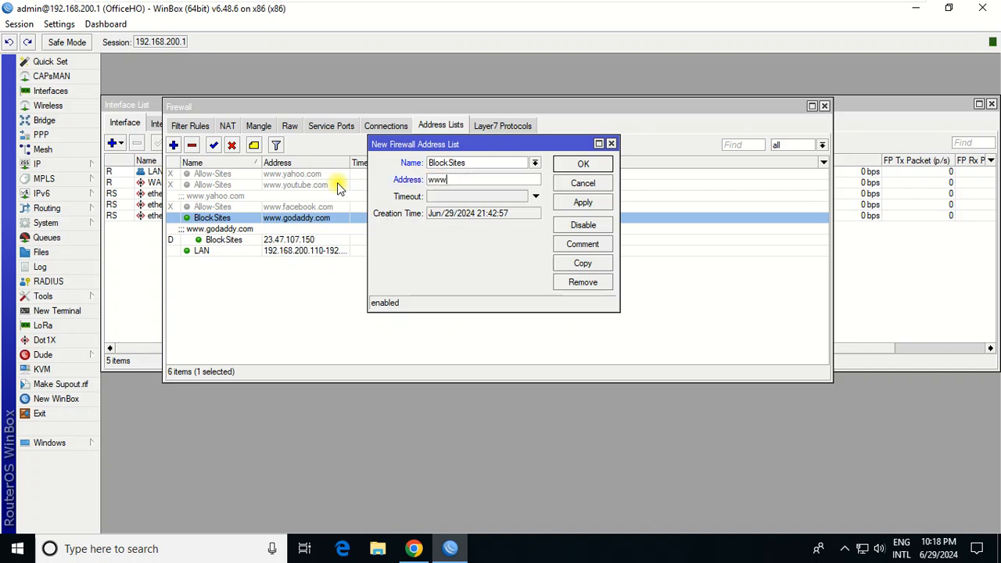
pyautogui.write('.yahoo.com')
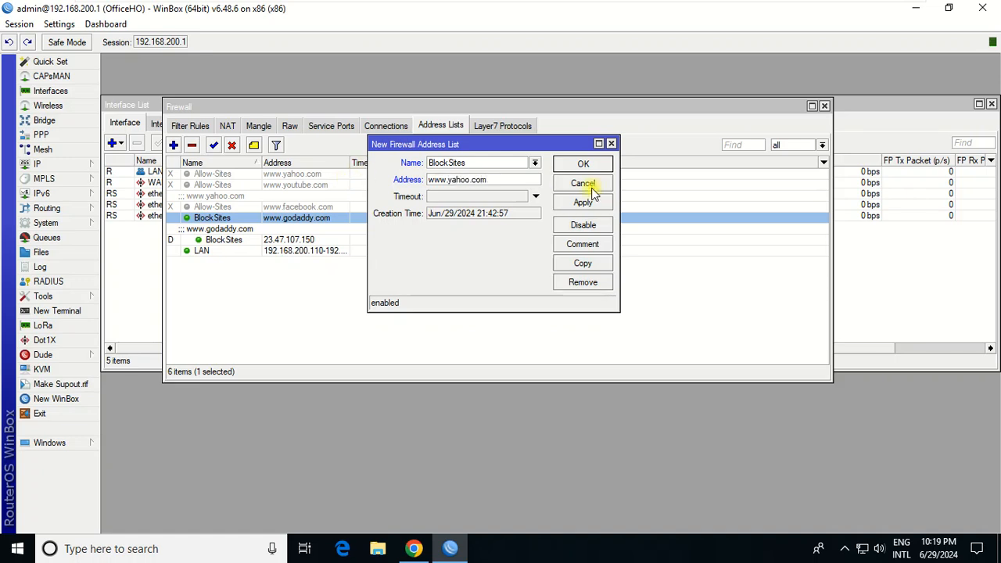
pyautogui.click(582, 202)
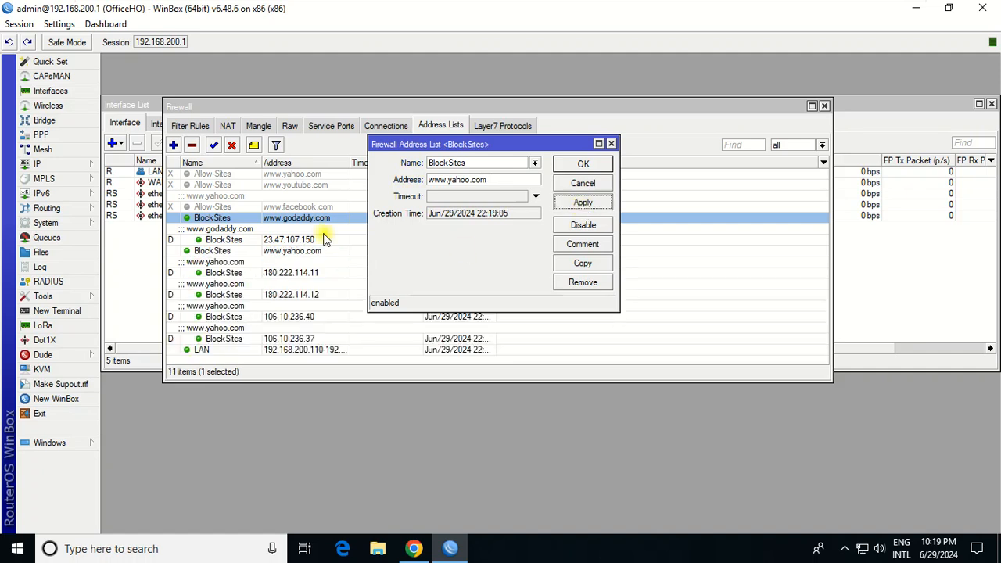
pyautogui.click(582, 164)
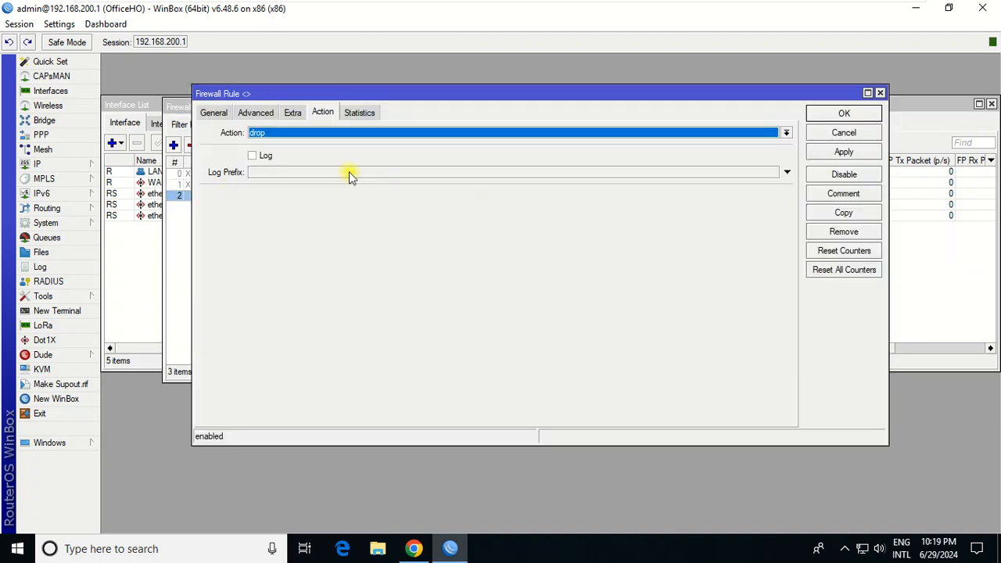
# Review the drop rule's General and Advanced tabs.
pyautogui.click(213, 112)
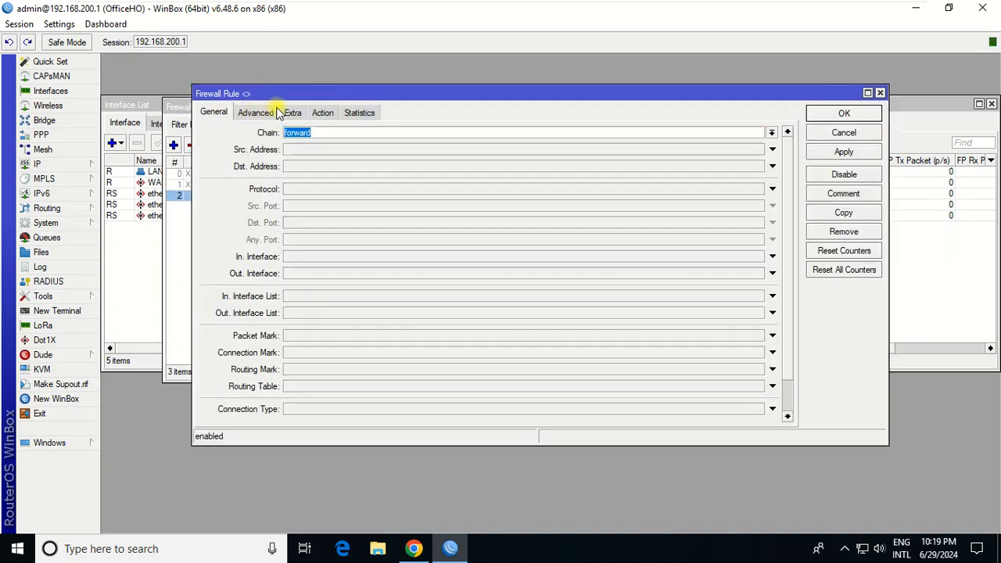
pyautogui.click(255, 113)
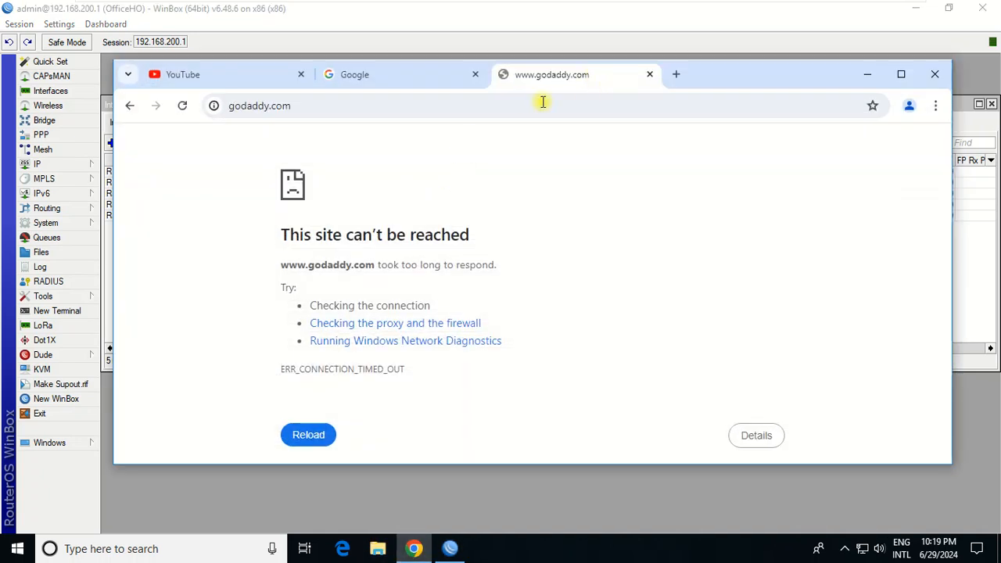
# Try yahoo.com in the blocked tab, confirm Google still loads, and return to WinBox.
pyautogui.write('yahoo.com')
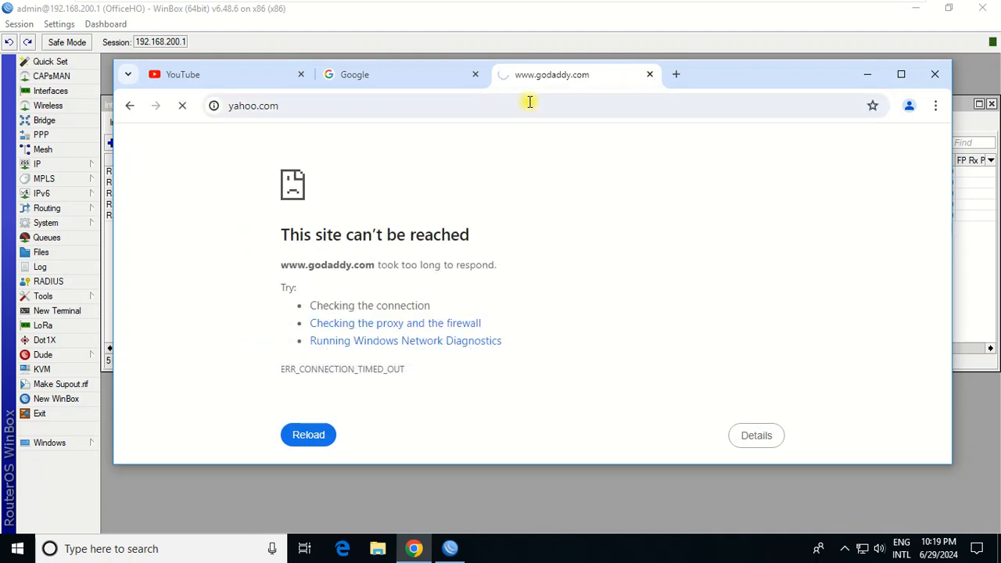
pyautogui.click(399, 75)
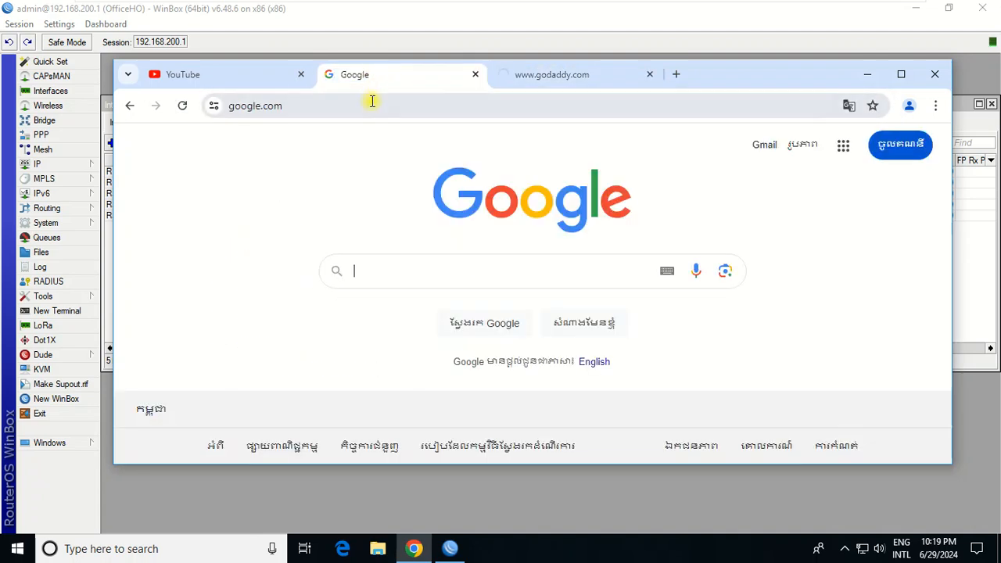
pyautogui.click(848, 106)
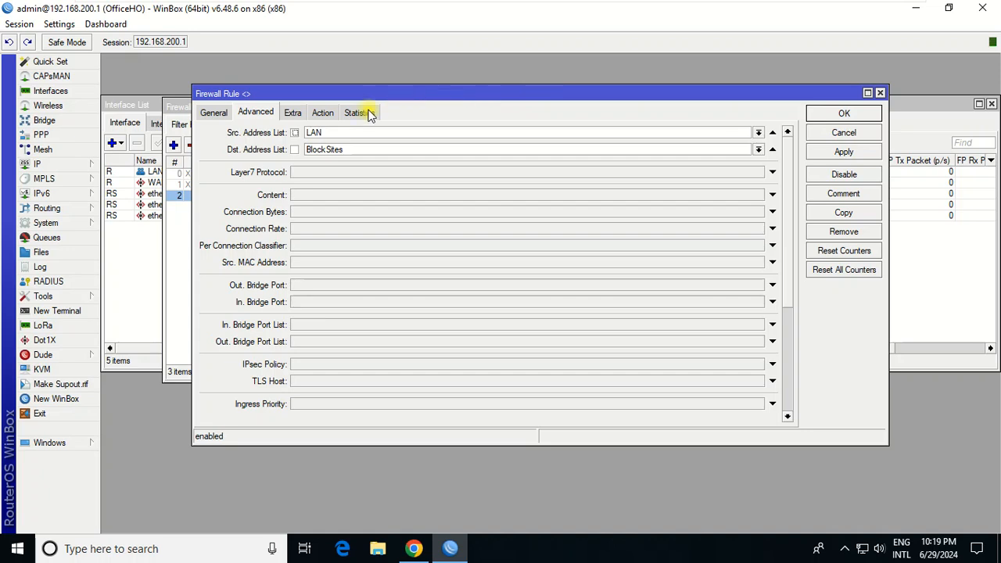
# Review the rule's Action and General tabs, then leave VMware full-screen mode.
pyautogui.click(323, 113)
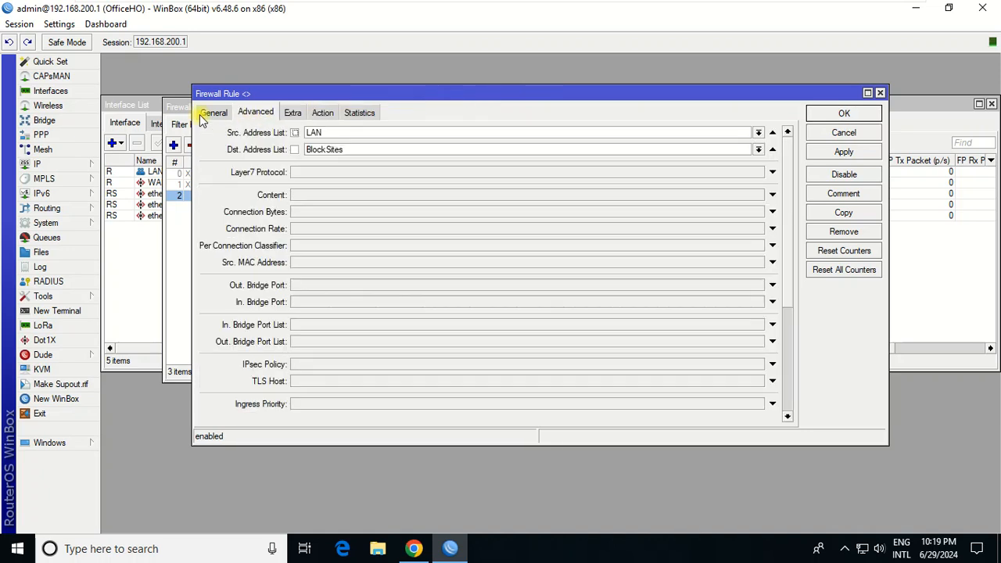
pyautogui.click(213, 113)
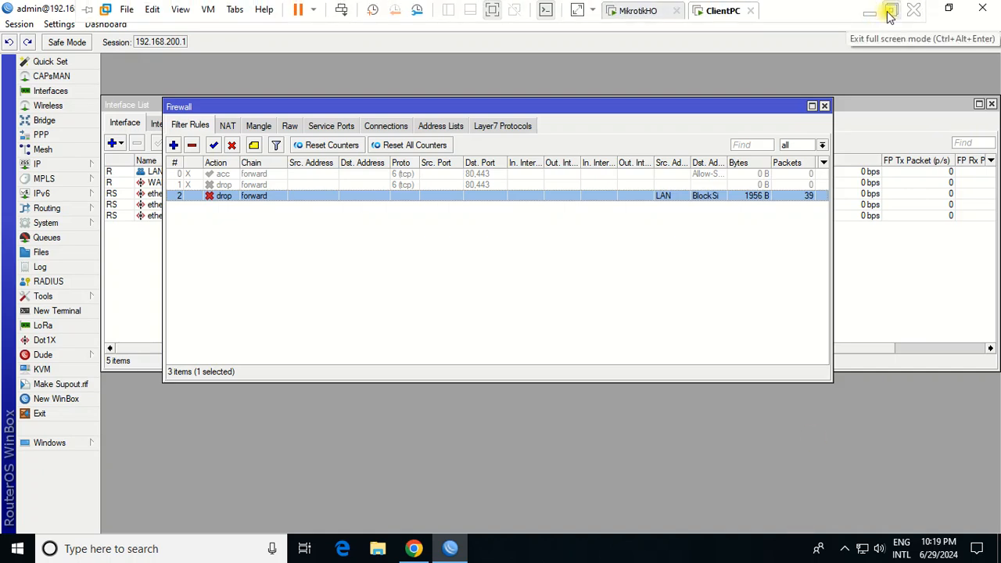
pyautogui.click(888, 14)
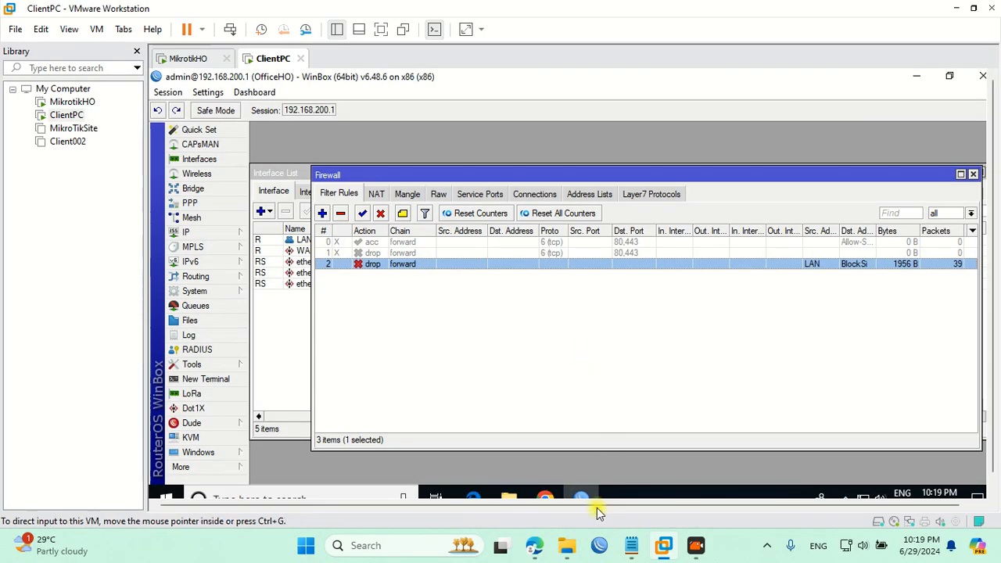